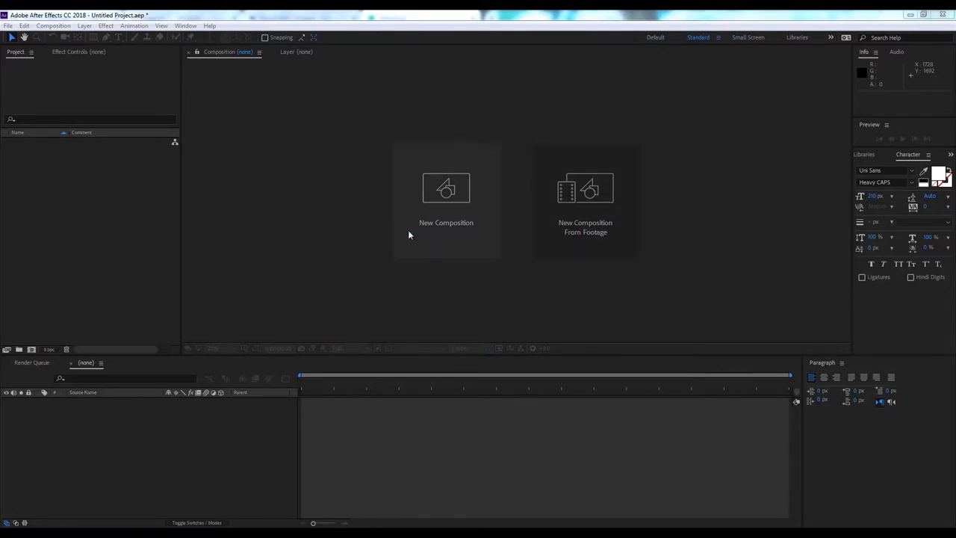
mouse_move(451, 212)
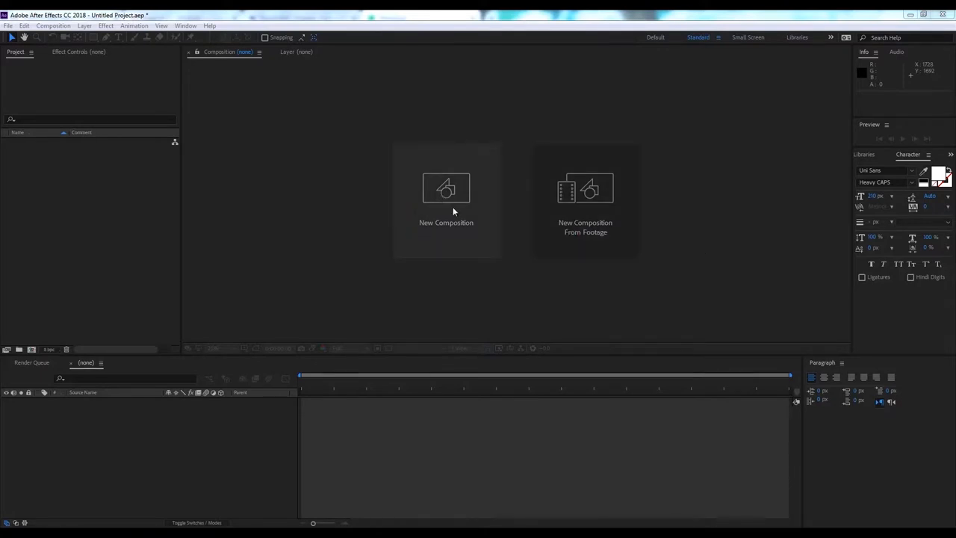
Start a new composition and name it 'Text'.
left_click(445, 188)
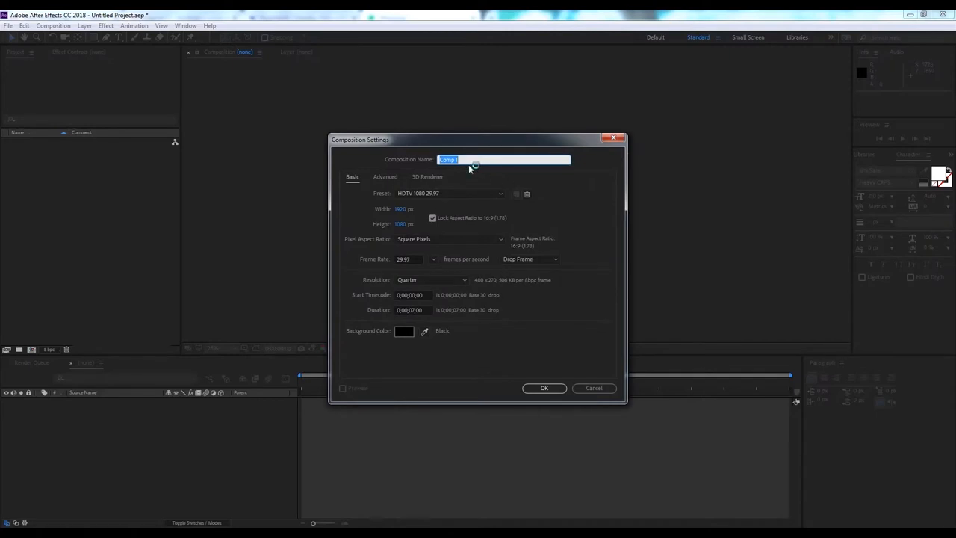
mouse_move(477, 182)
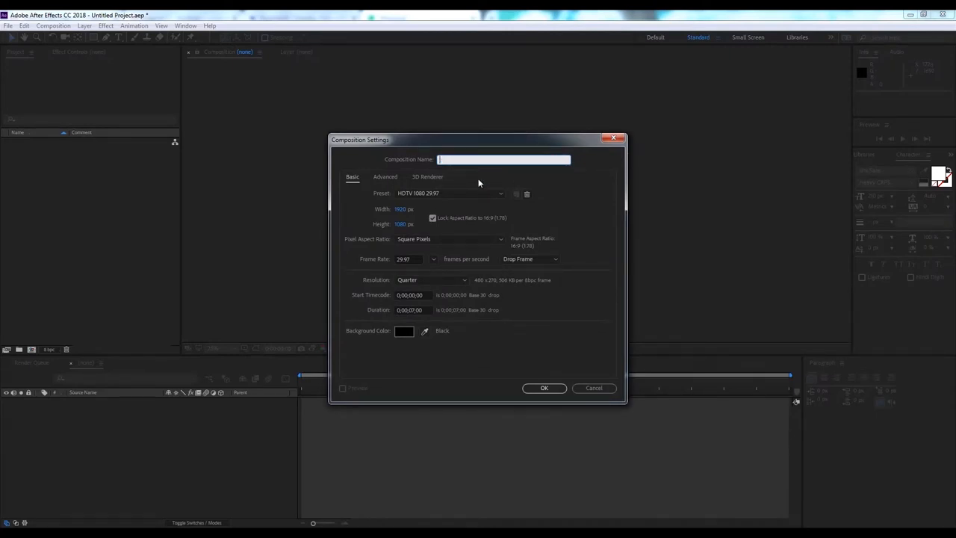
type("Text")
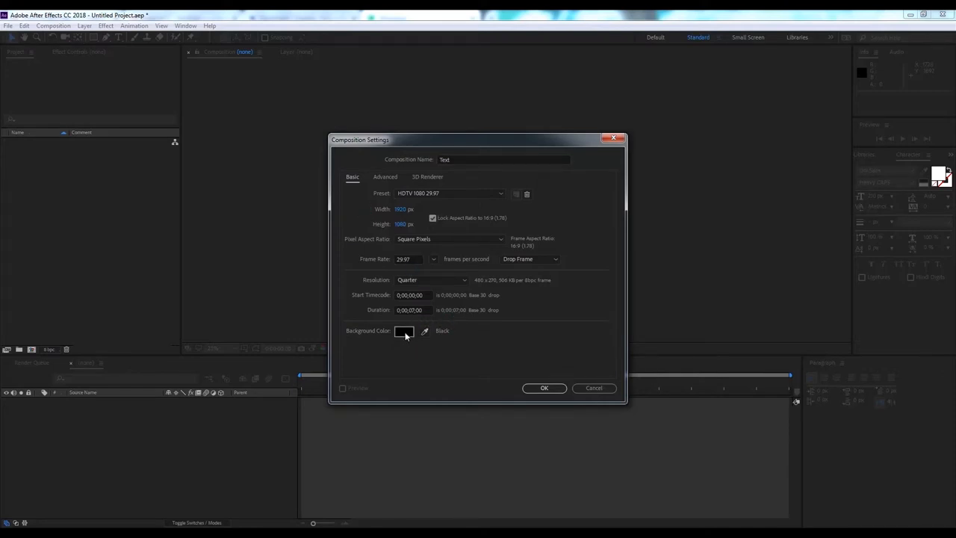
mouse_move(435, 182)
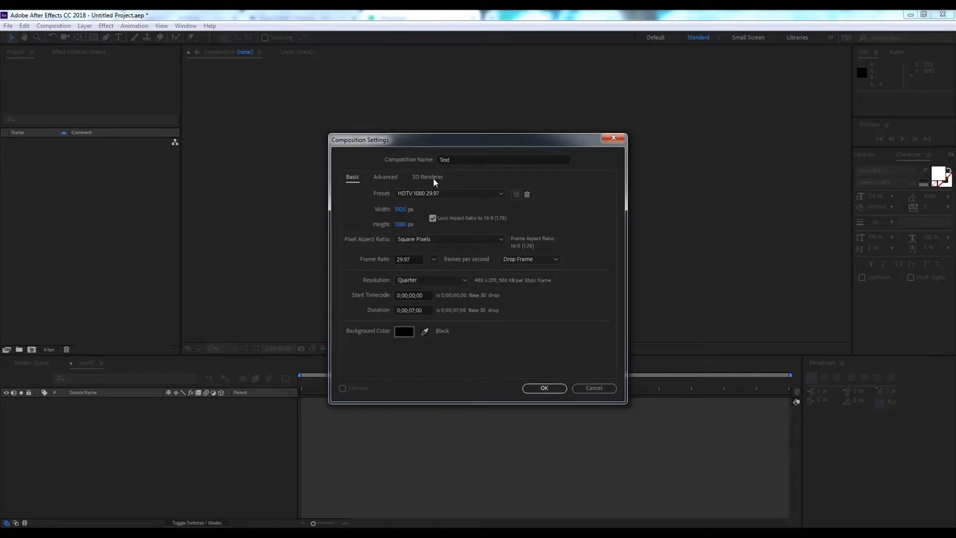
Set the composition's 3D renderer to CINEMA 4D, review its options and create the composition.
left_click(427, 176)
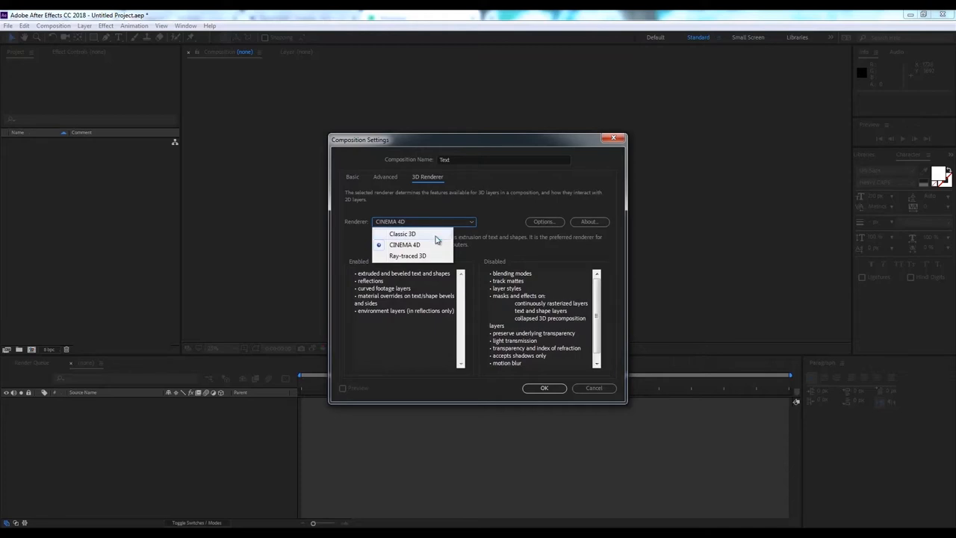
left_click(404, 245)
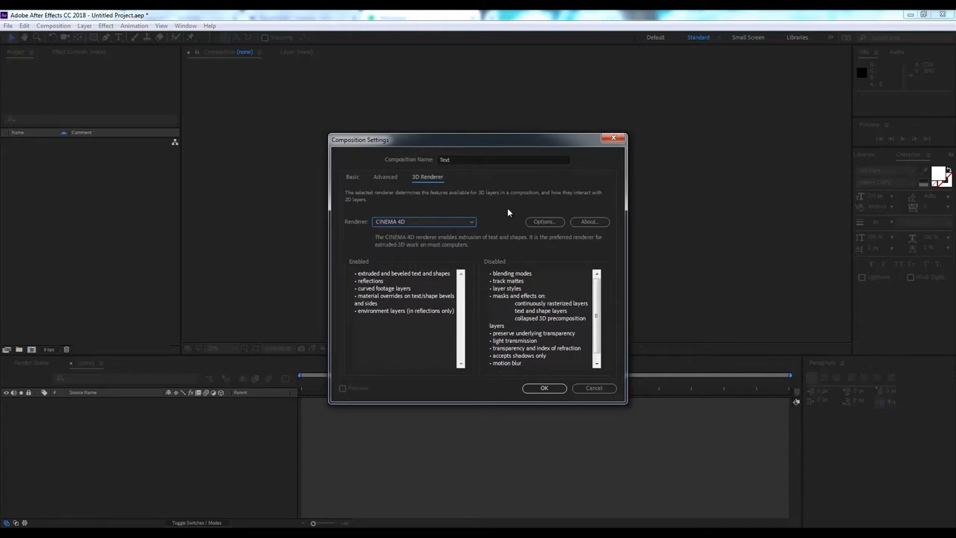
left_click(543, 221)
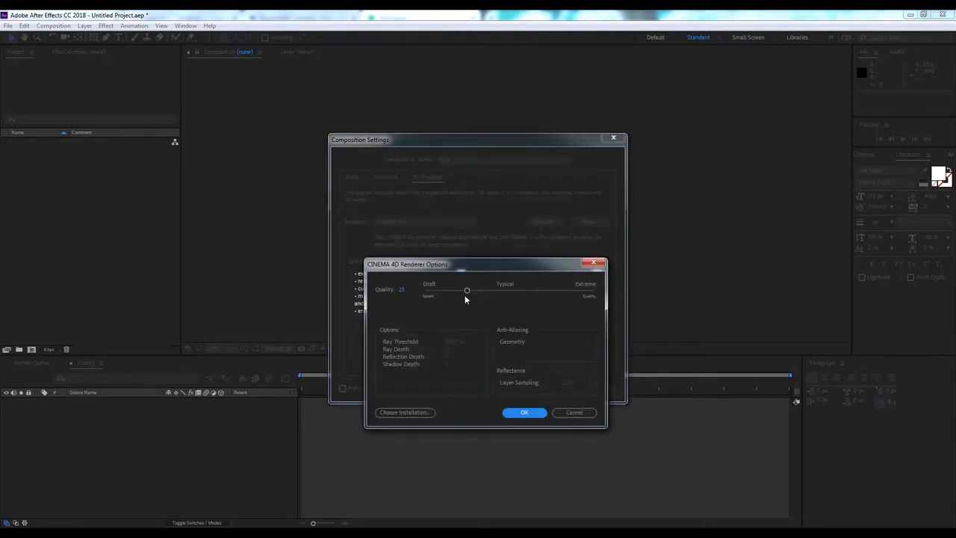
mouse_move(562, 409)
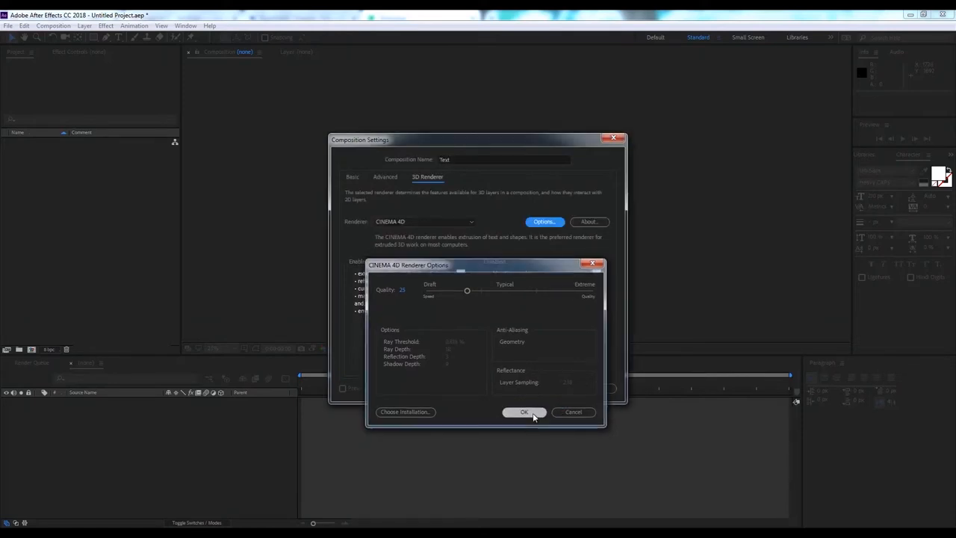
left_click(523, 413)
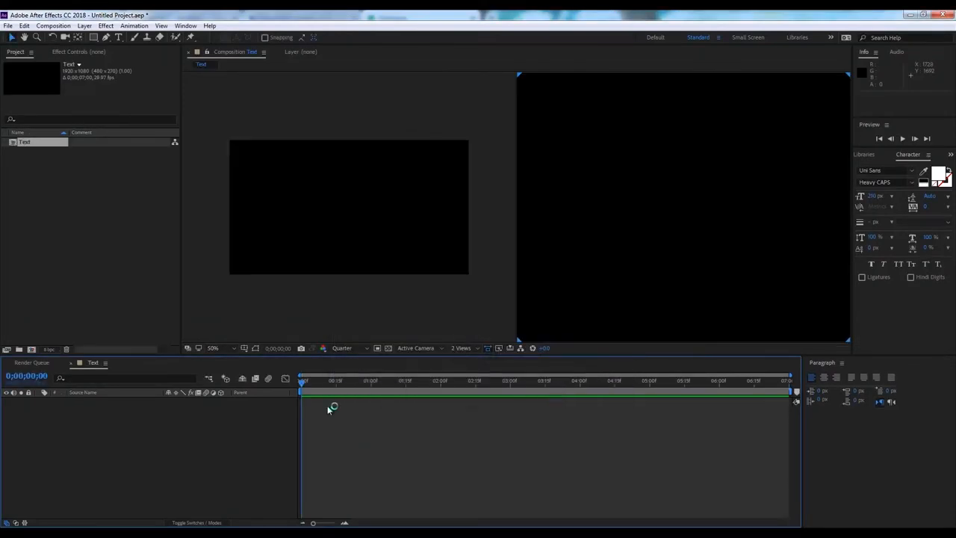
Show a single view and add the word CINEMATIC with the Type tool.
left_click(463, 346)
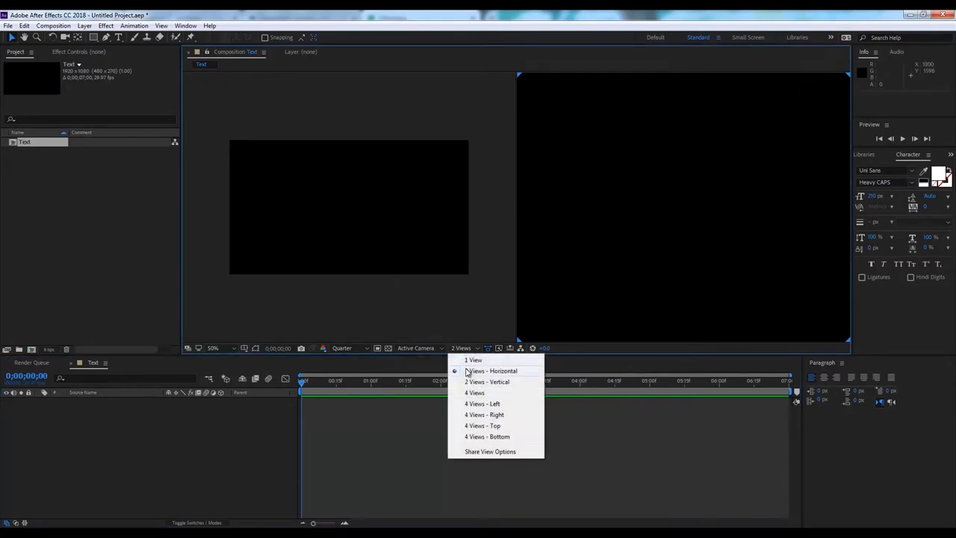
left_click(471, 360)
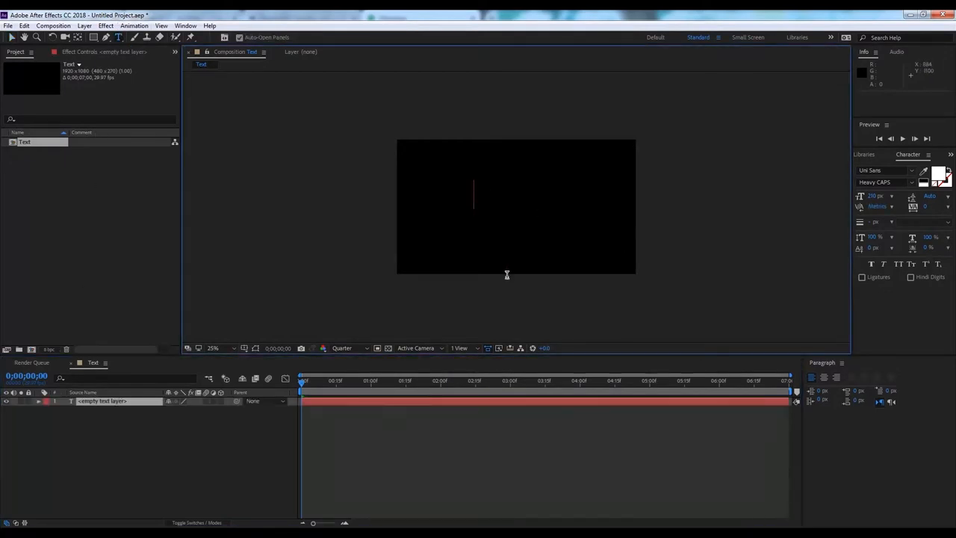
type("CINEMATIC")
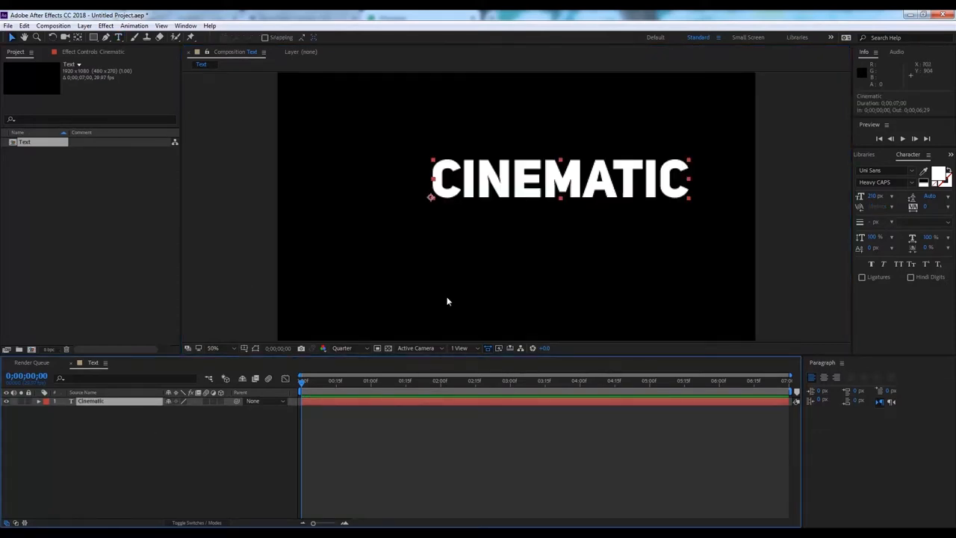
Turn on Title/Action Safe guides and move CINEMATIC to the frame centre.
left_click(244, 346)
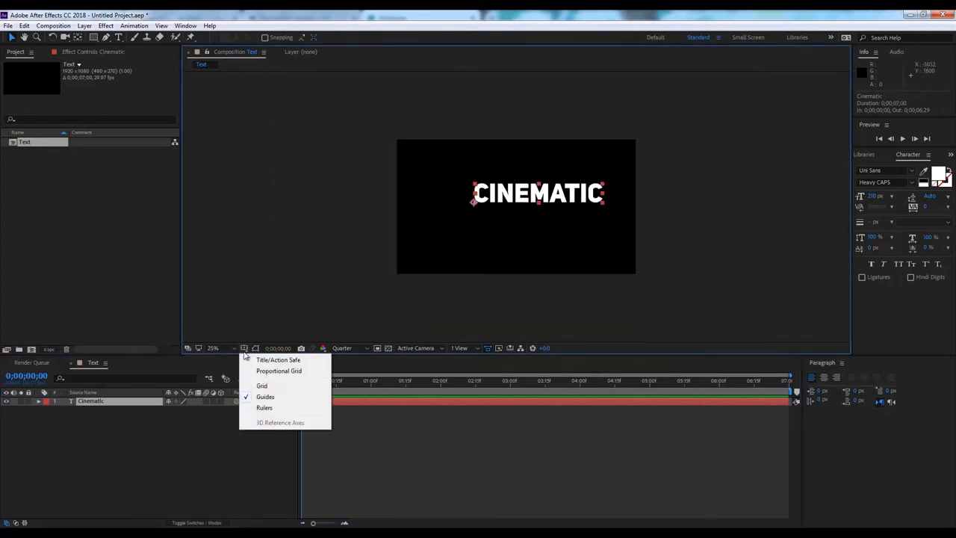
mouse_move(306, 364)
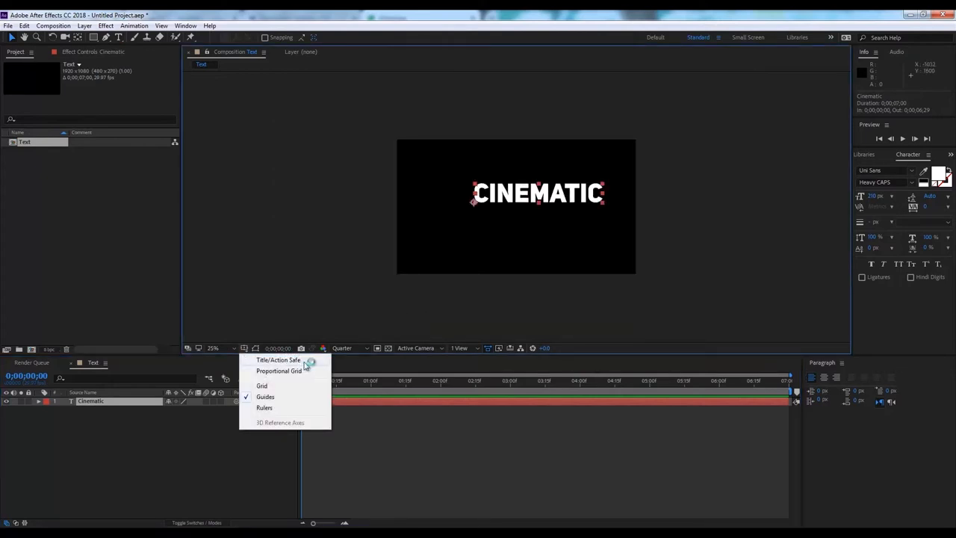
left_click(277, 358)
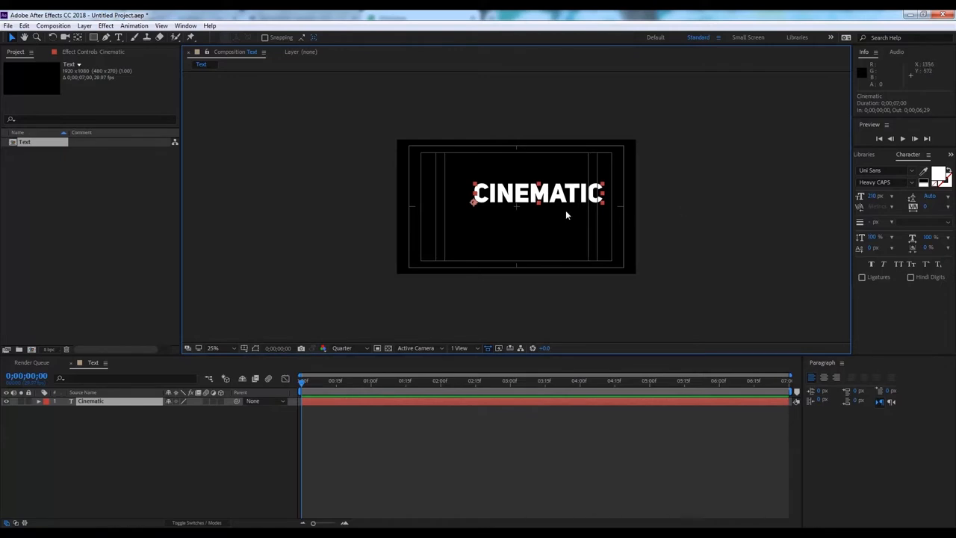
left_click_drag(538, 193, 516, 203)
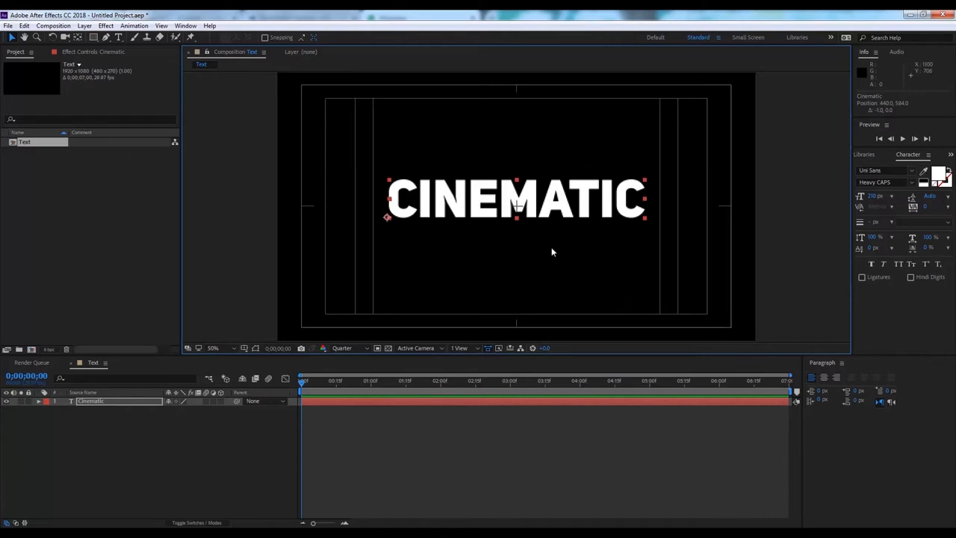
Make the CINEMATIC layer 3D and give it an extrusion depth under Geometry Options.
left_click(153, 445)
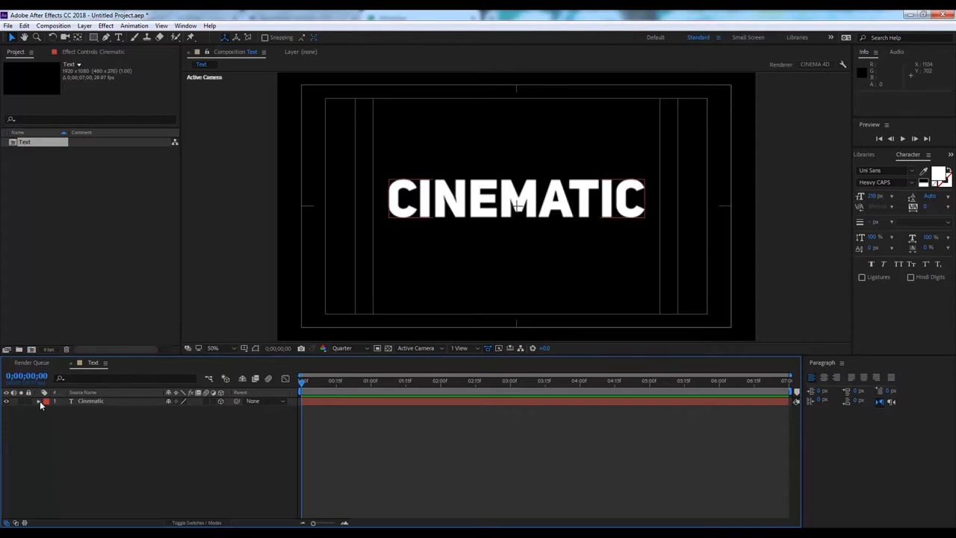
left_click(39, 400)
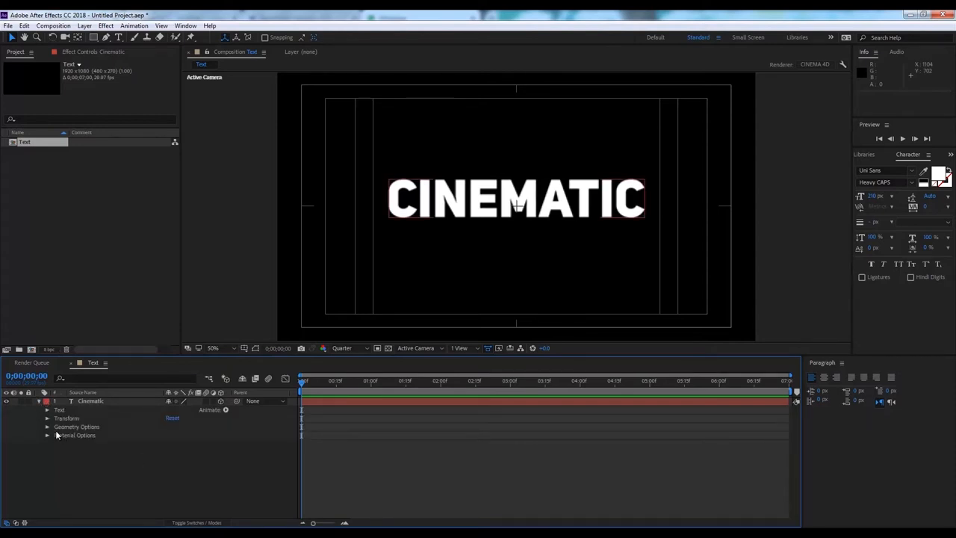
left_click(48, 427)
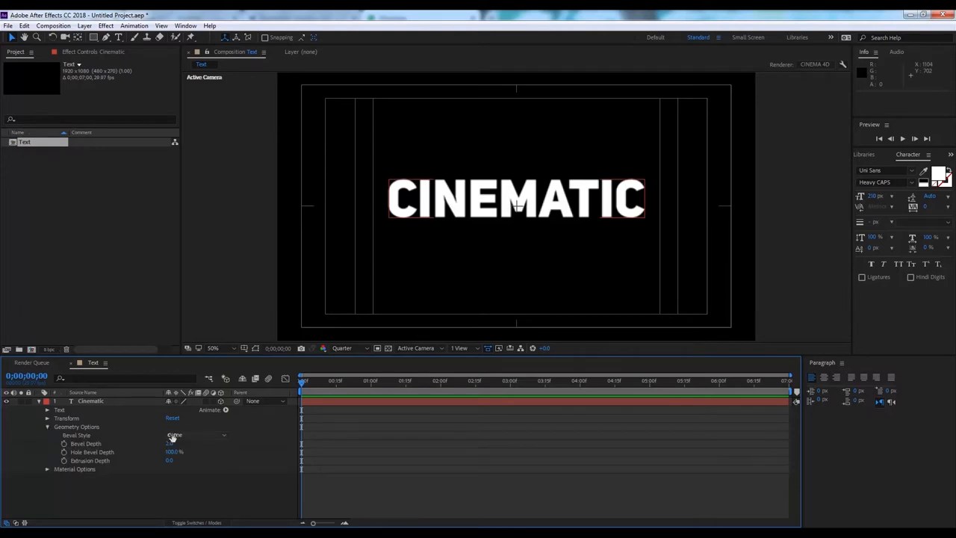
left_click(197, 435)
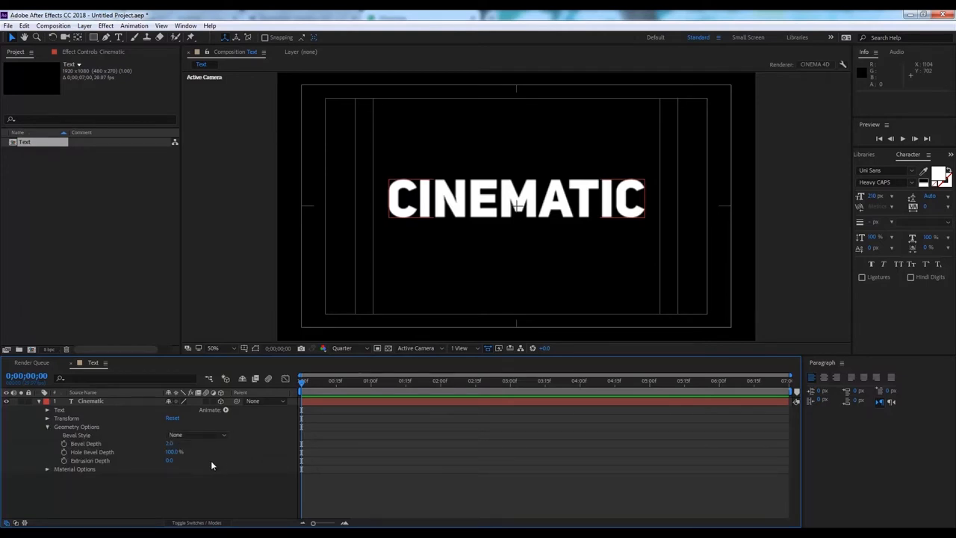
mouse_move(125, 471)
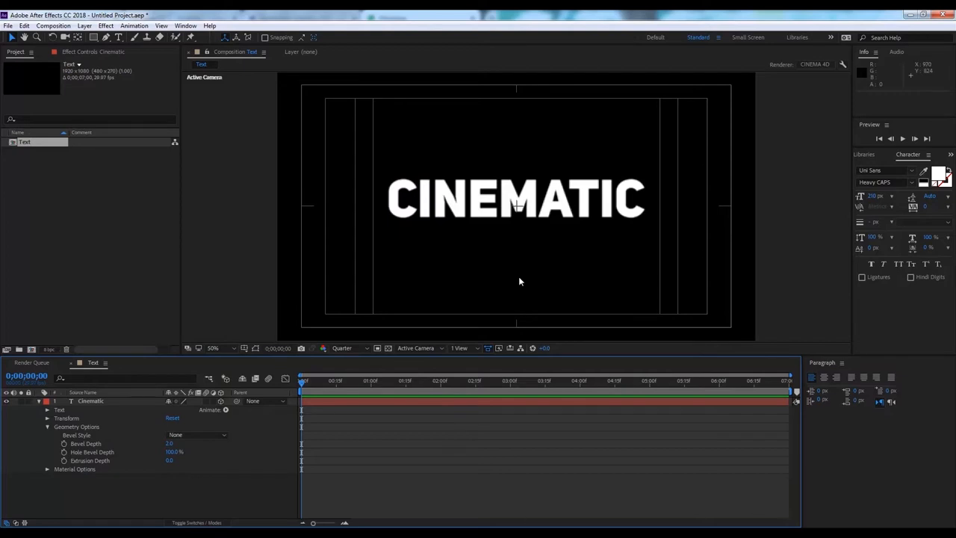
mouse_move(460, 348)
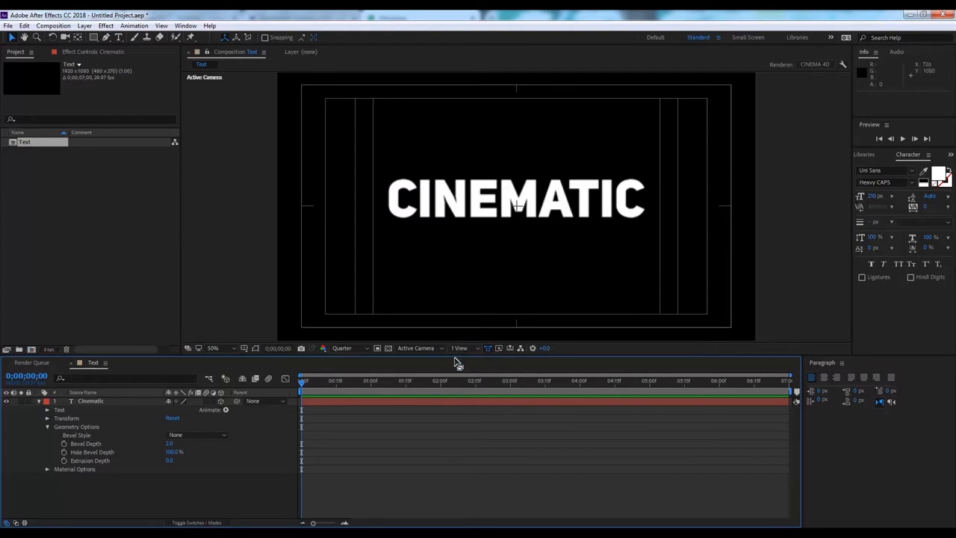
Split the viewer into 2 Views - Horizontal showing Top and Active Camera.
left_click(460, 348)
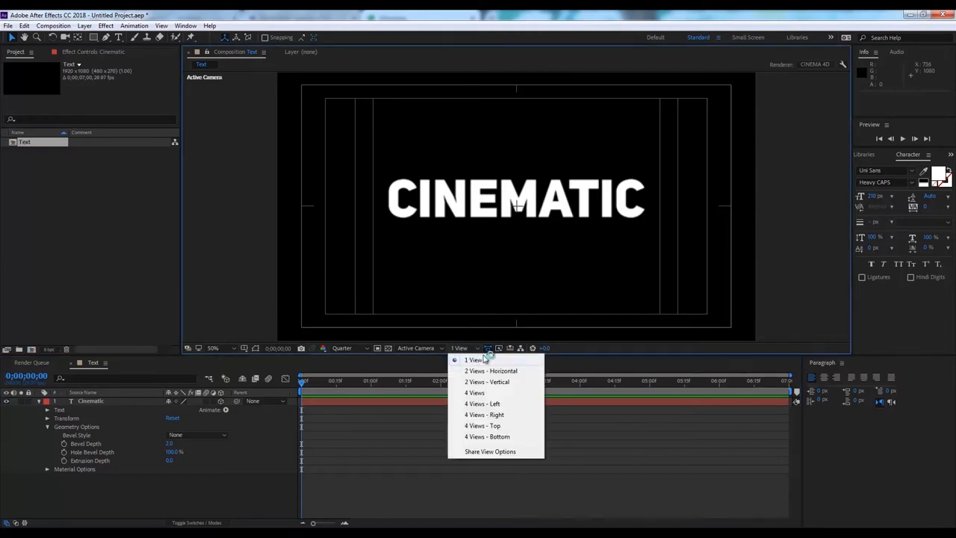
left_click(489, 371)
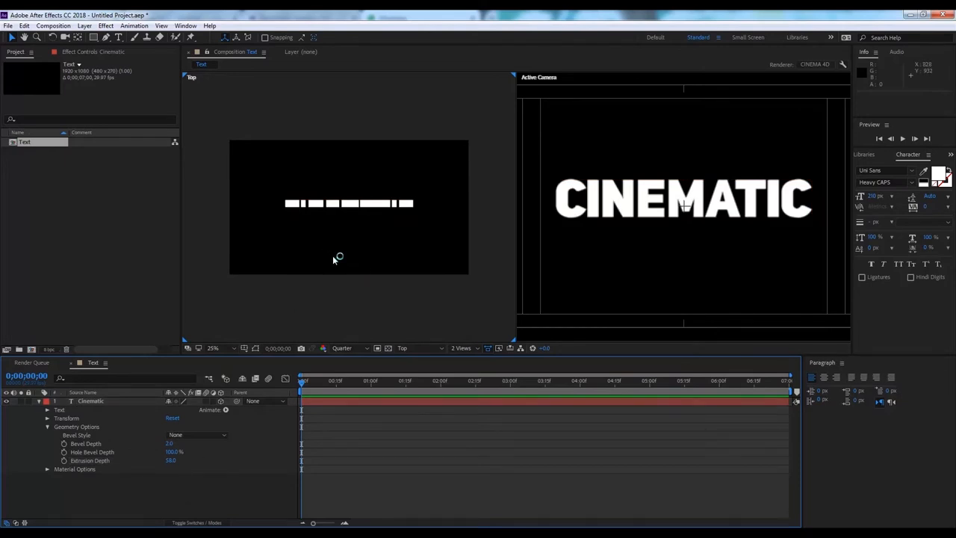
mouse_move(526, 266)
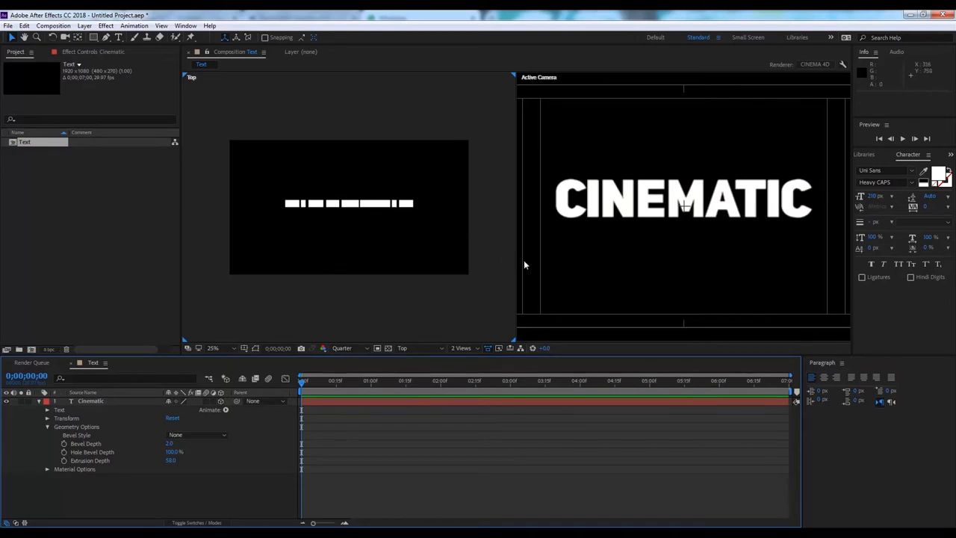
mouse_move(517, 313)
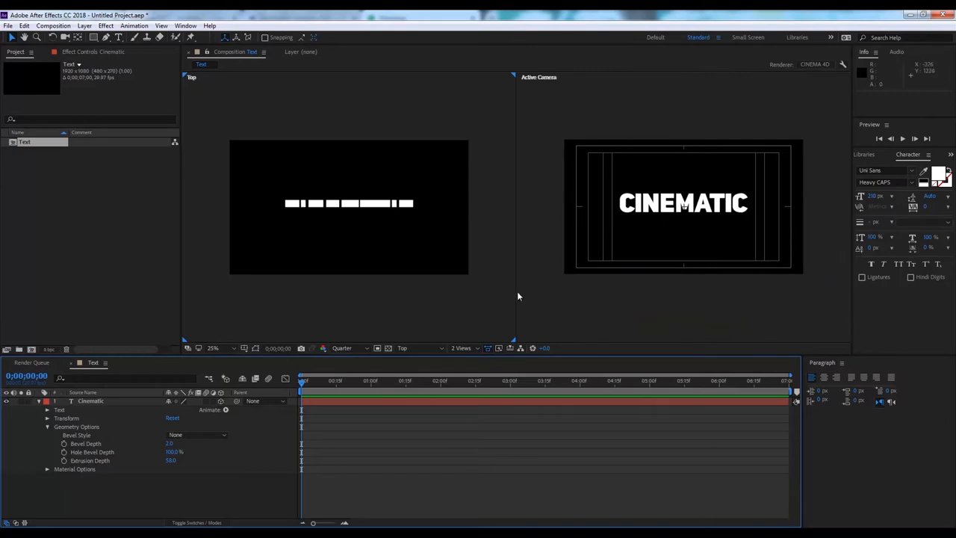
mouse_move(519, 157)
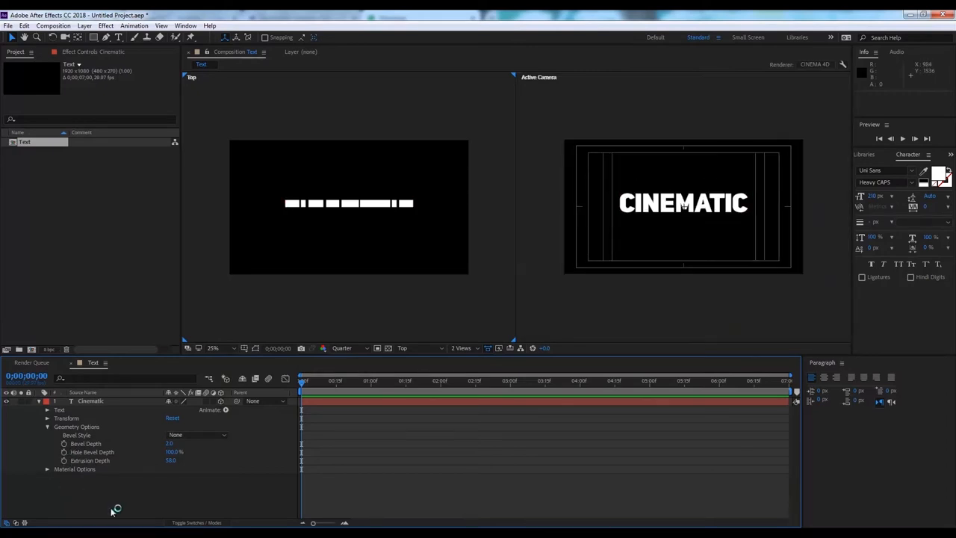
Add a two-node camera (Camera 1) to the composition via Layer > New > Camera.
left_click(39, 400)
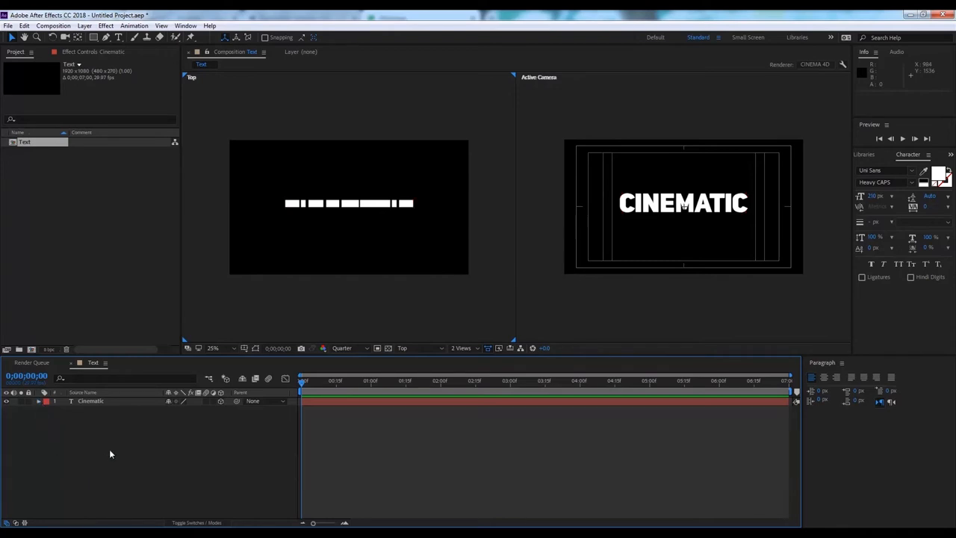
left_click(84, 26)
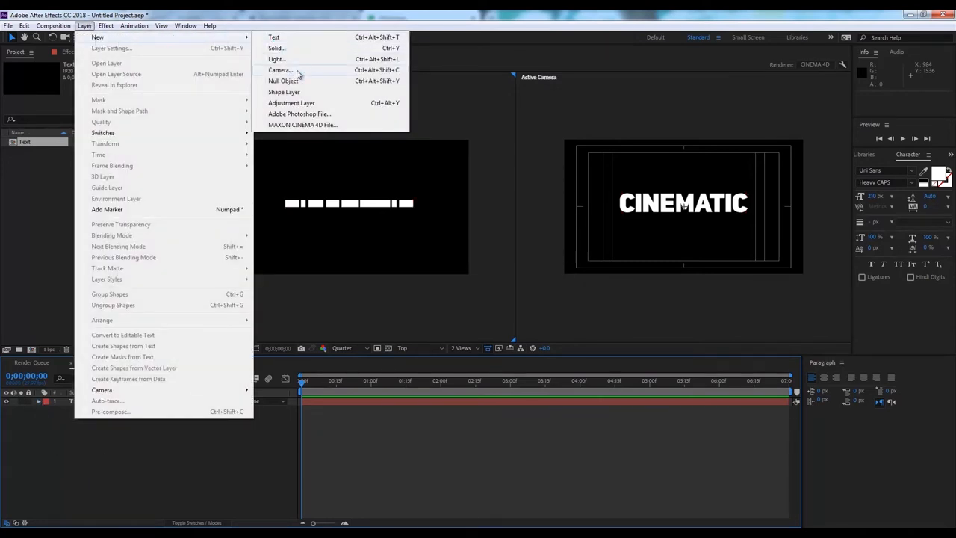
left_click(280, 71)
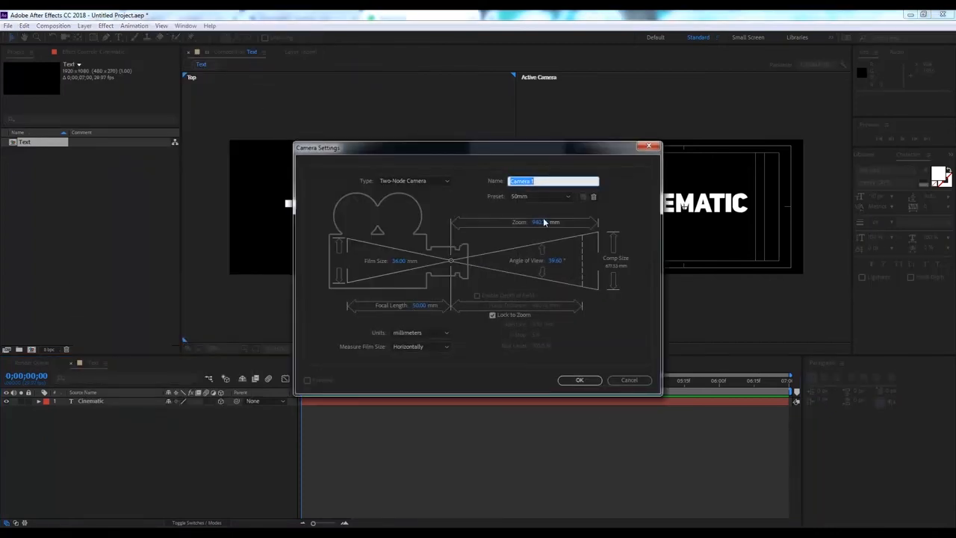
left_click(580, 381)
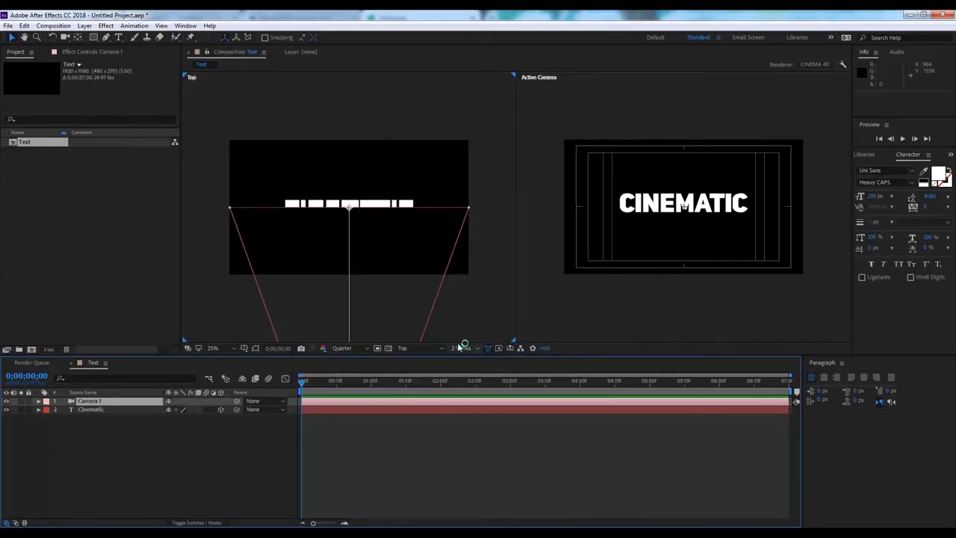
Angle the camera so CINEMATIC appears in perspective in the Active Camera view.
left_click(463, 346)
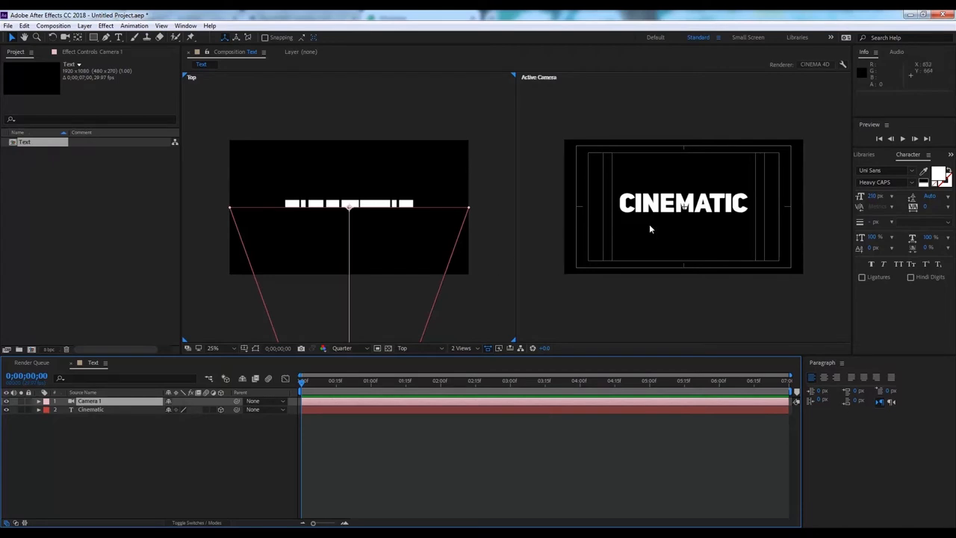
mouse_move(660, 242)
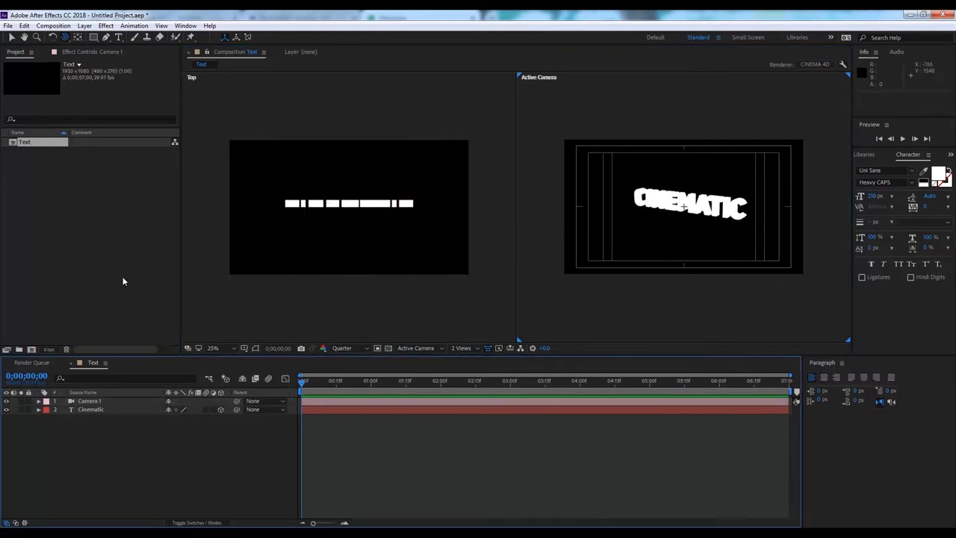
left_click(84, 25)
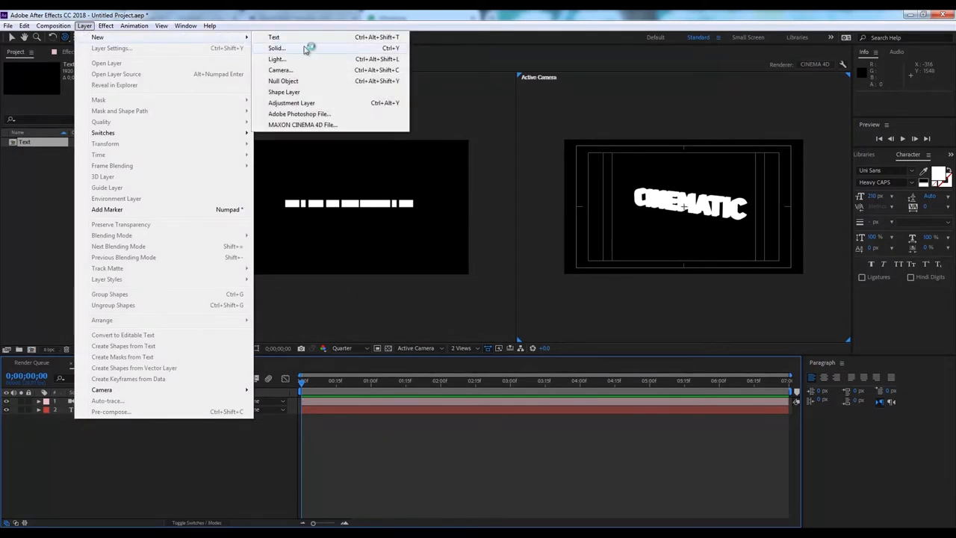
mouse_move(276, 60)
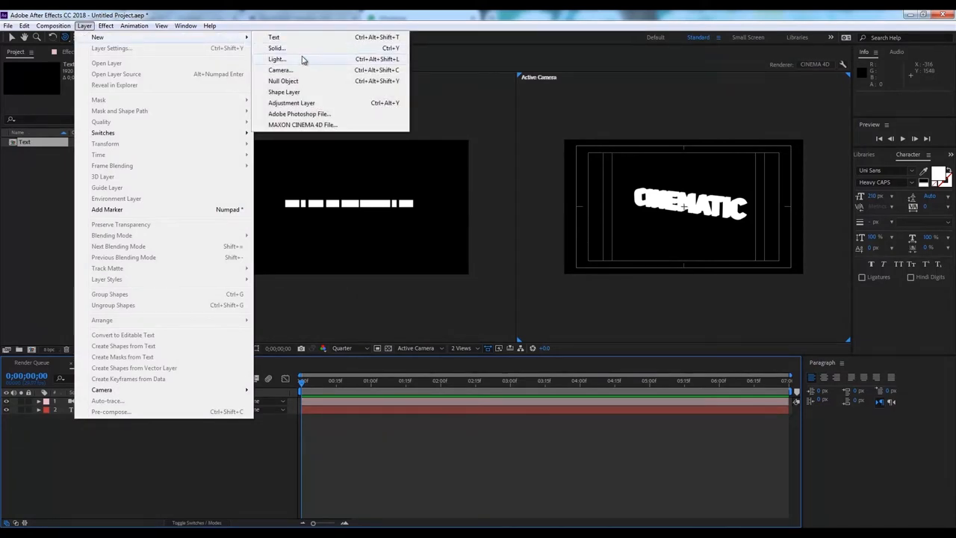
Add Spot Light 1 and place it to the text's right, aimed across CINEMATIC.
left_click(277, 60)
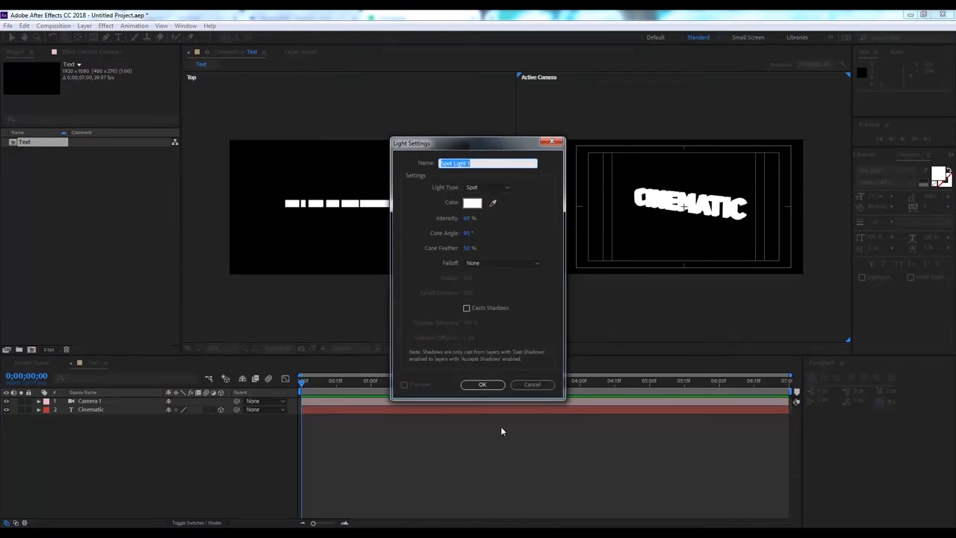
left_click(483, 384)
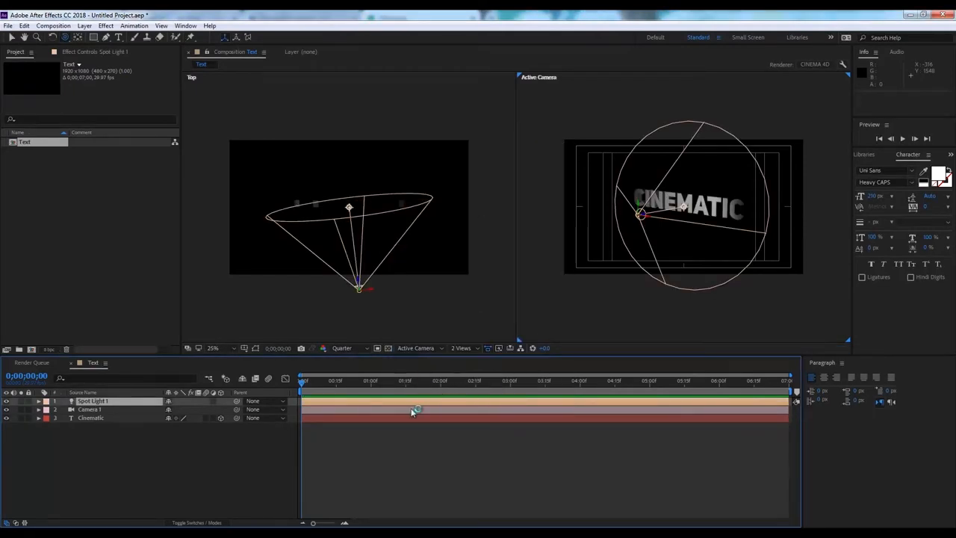
mouse_move(475, 336)
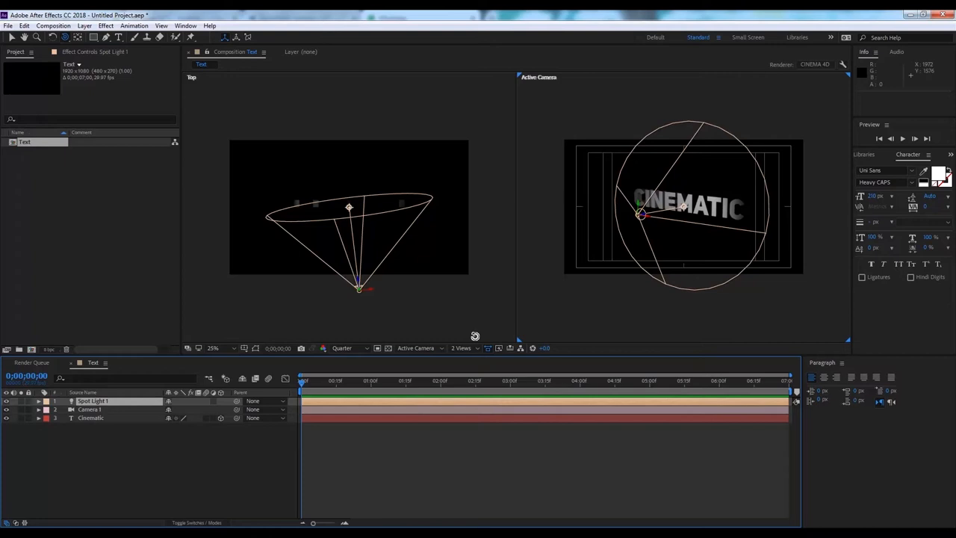
mouse_move(400, 233)
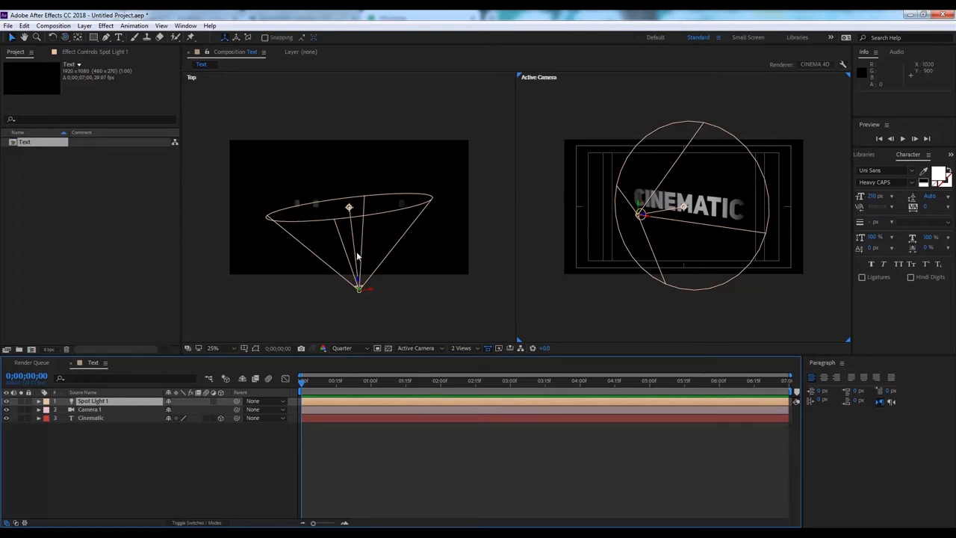
mouse_move(361, 251)
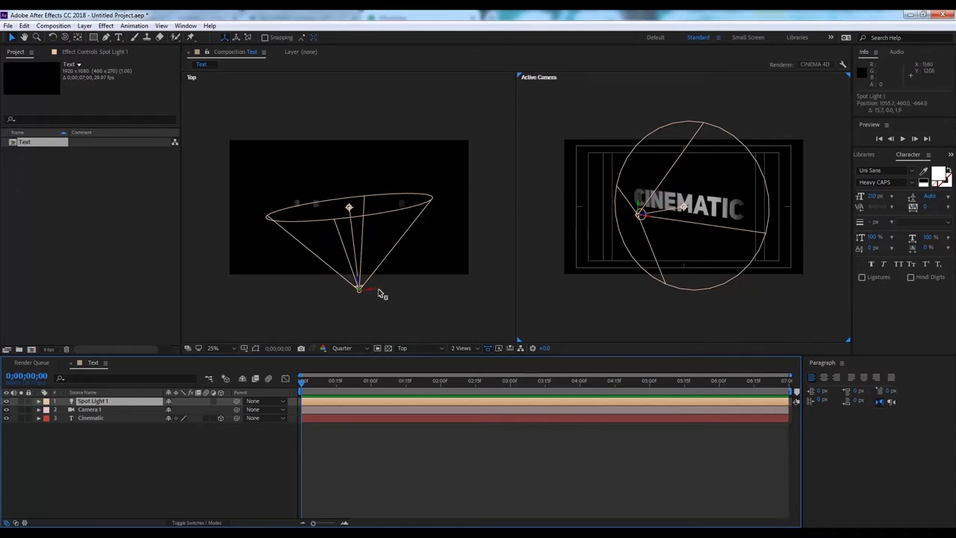
left_click_drag(359, 289, 449, 281)
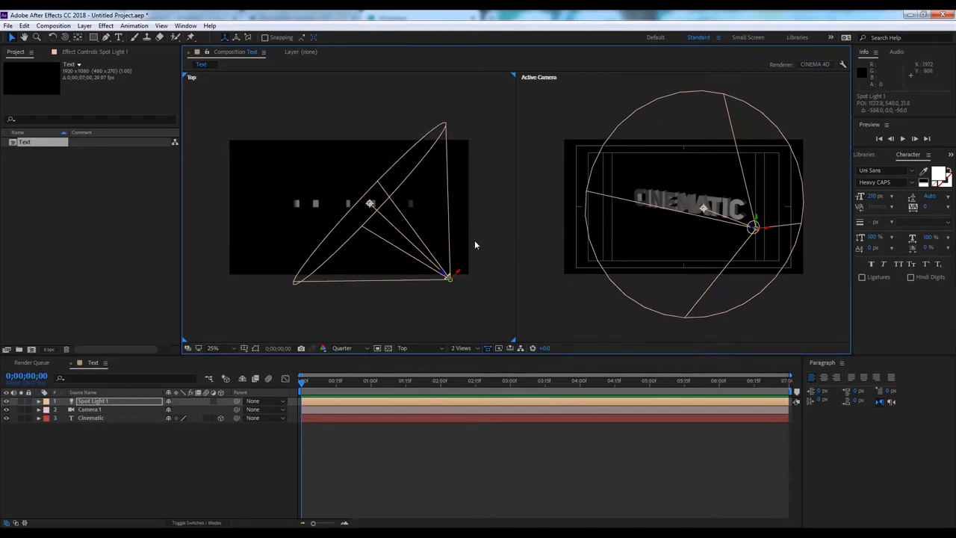
left_click_drag(449, 278, 436, 268)
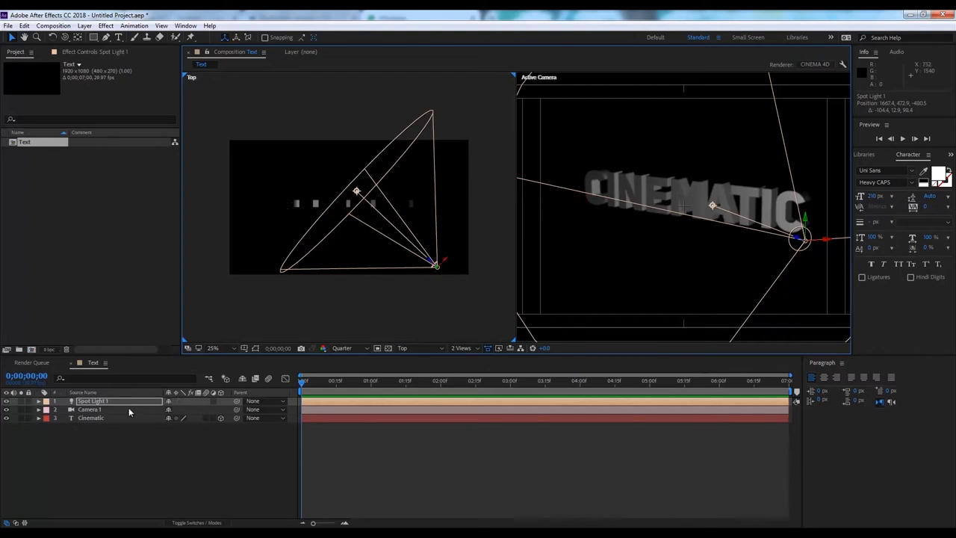
Raise the preview resolution from Quarter to Full.
left_click(90, 410)
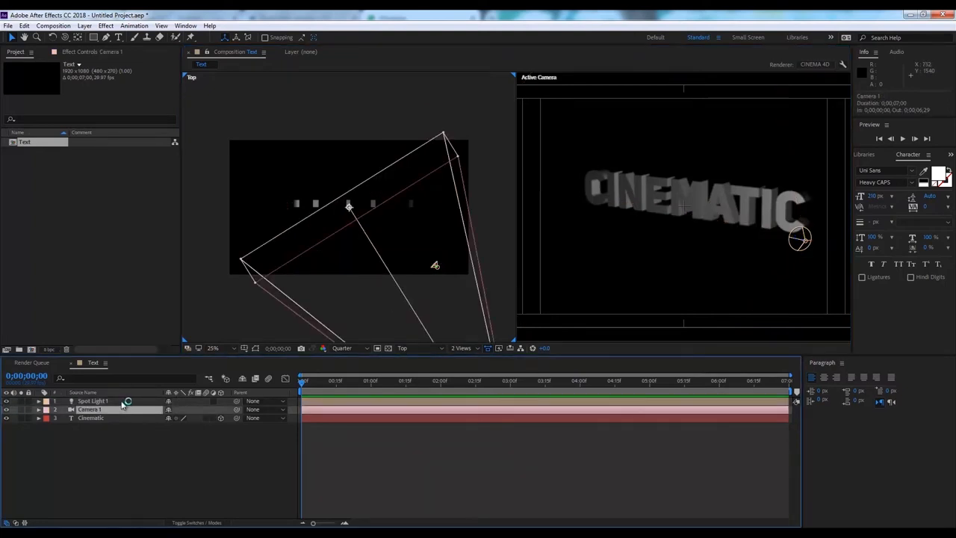
left_click(93, 401)
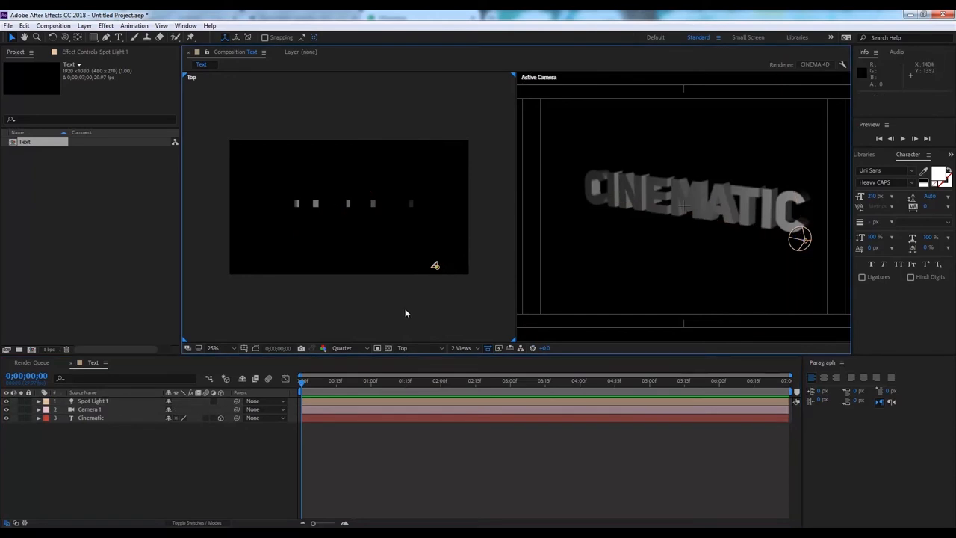
left_click(675, 202)
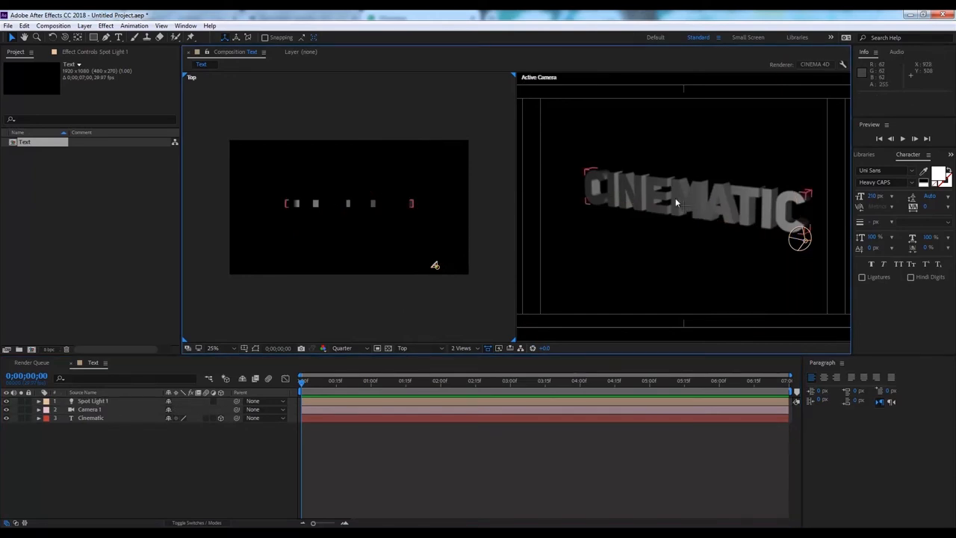
left_click(347, 348)
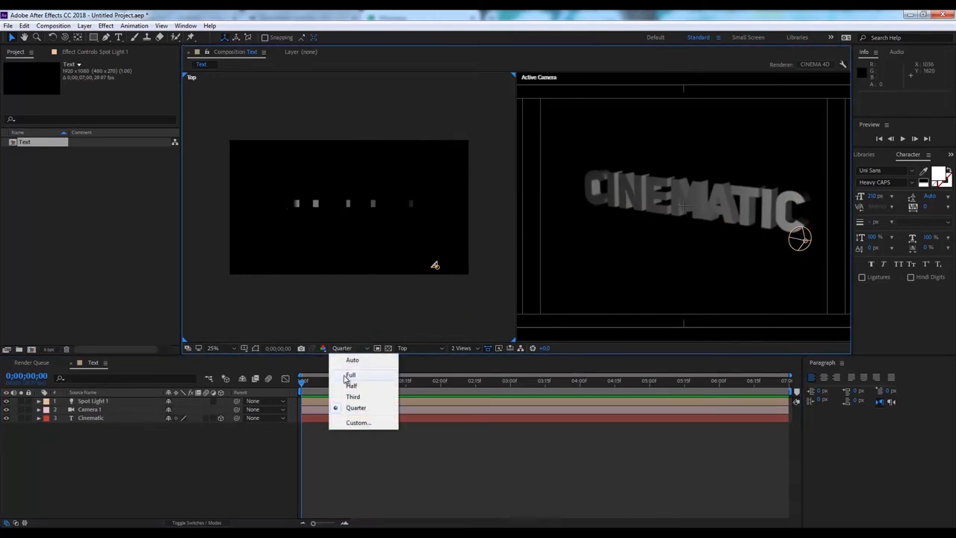
left_click(350, 373)
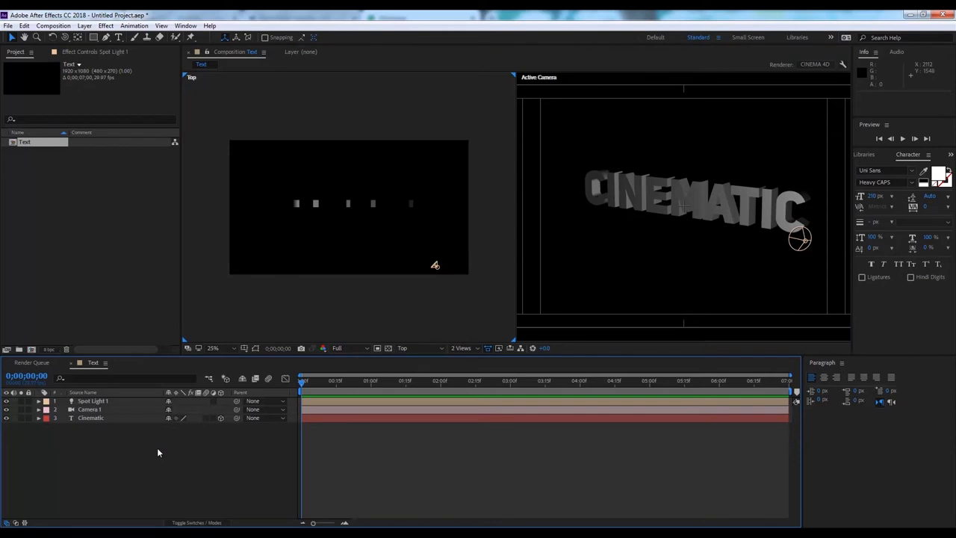
left_click(84, 25)
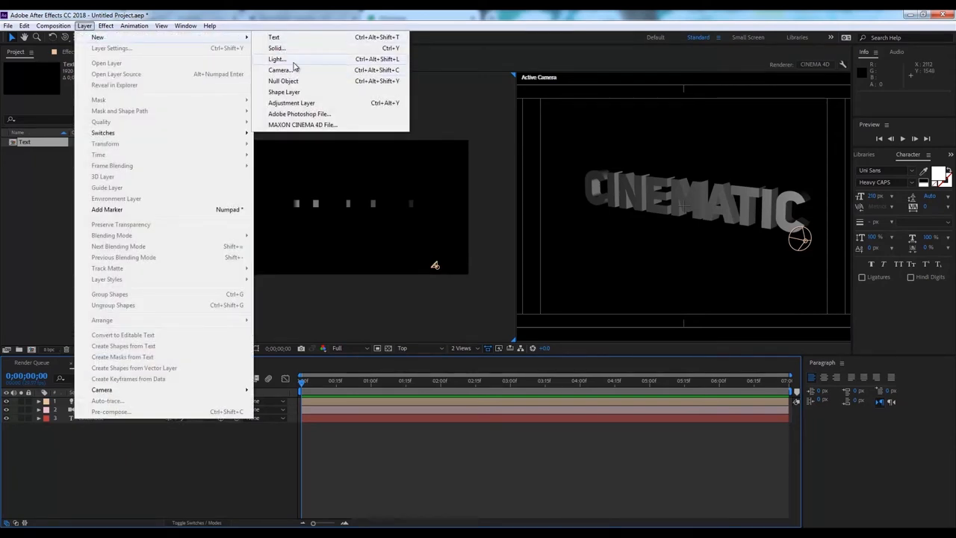
Add Spot Light 2 with a pale bluish-violet colour, tinting the text purple.
left_click(276, 60)
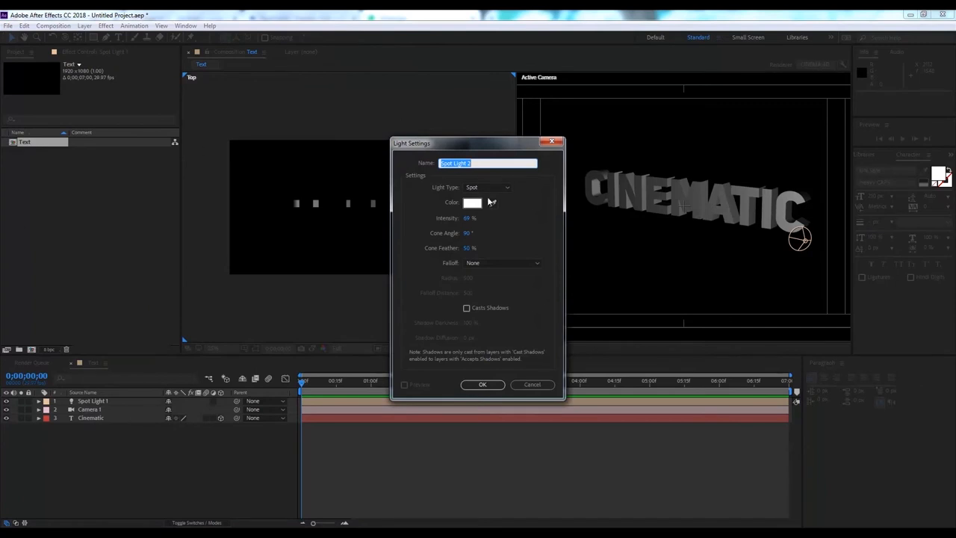
left_click(472, 203)
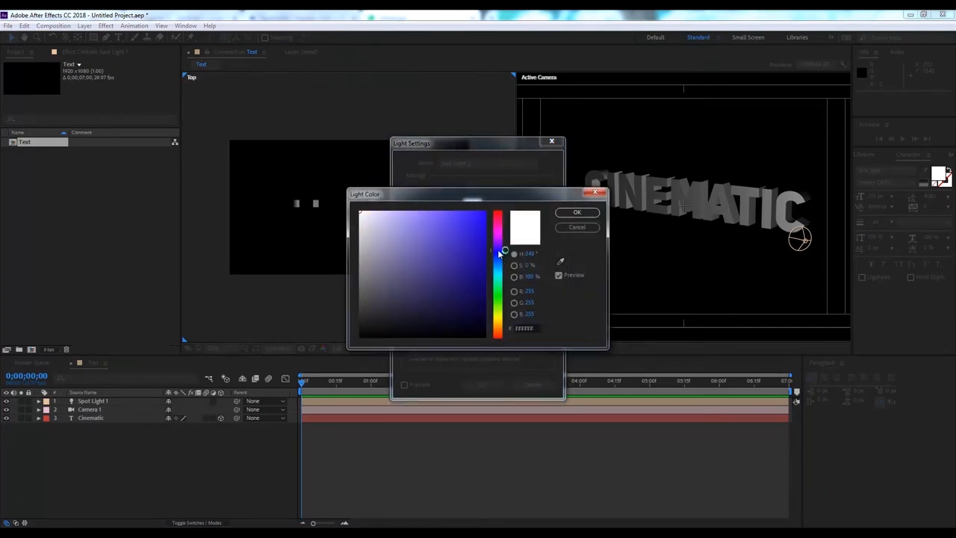
left_click(391, 227)
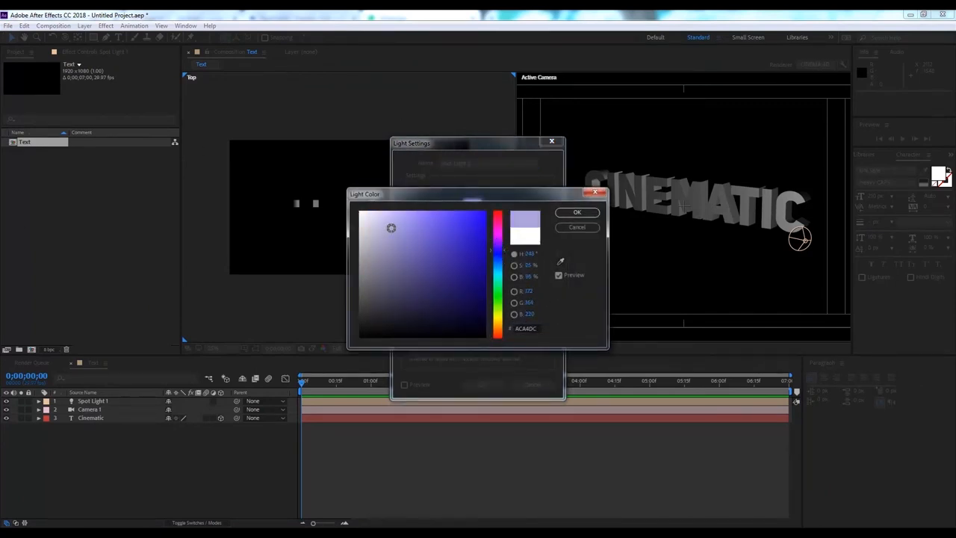
left_click(412, 221)
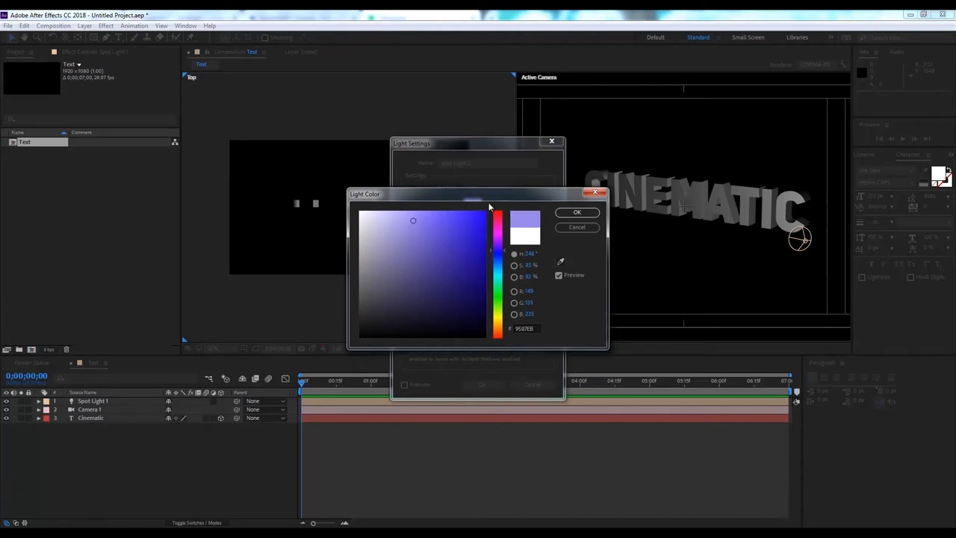
left_click(576, 212)
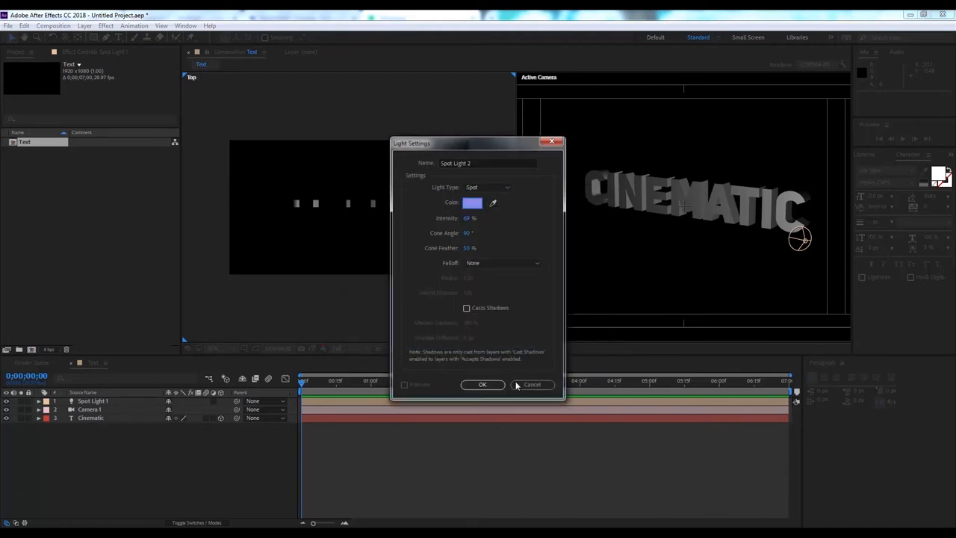
left_click(482, 383)
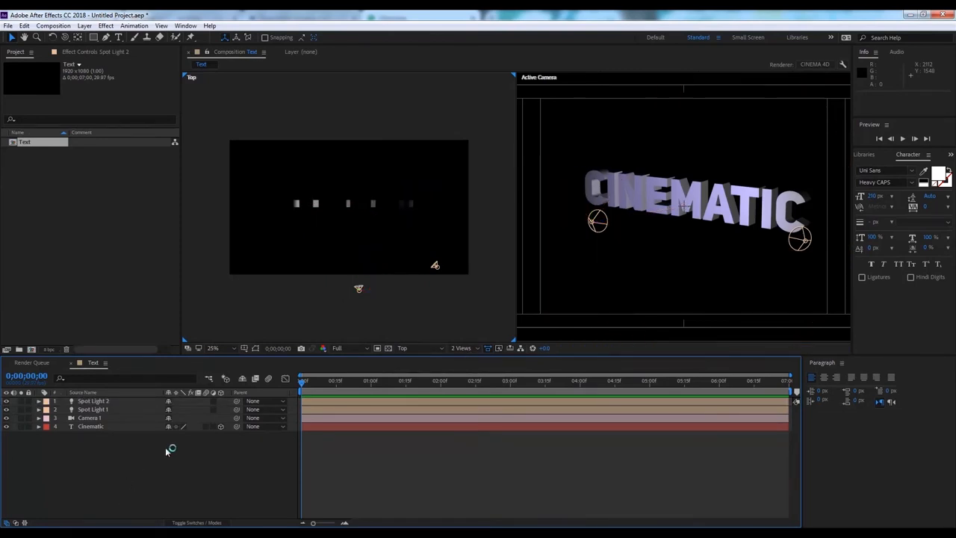
mouse_move(223, 197)
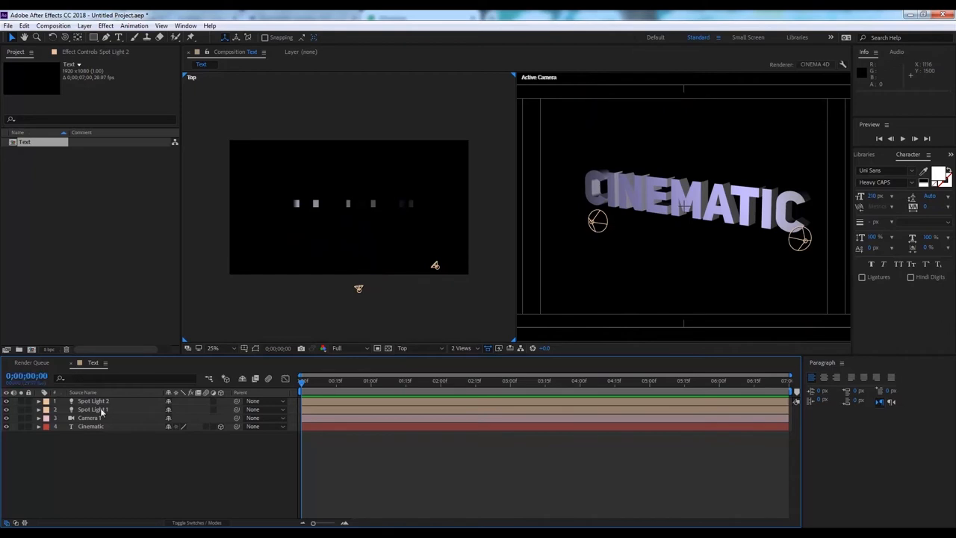
left_click(92, 409)
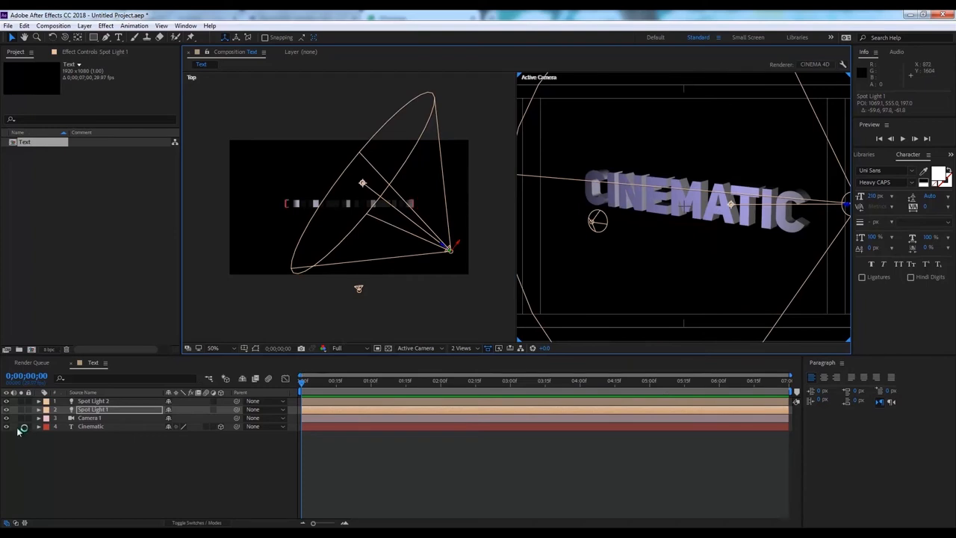
Expand Spot Light 1's Light Options and set Casts Shadows to On.
left_click(39, 409)
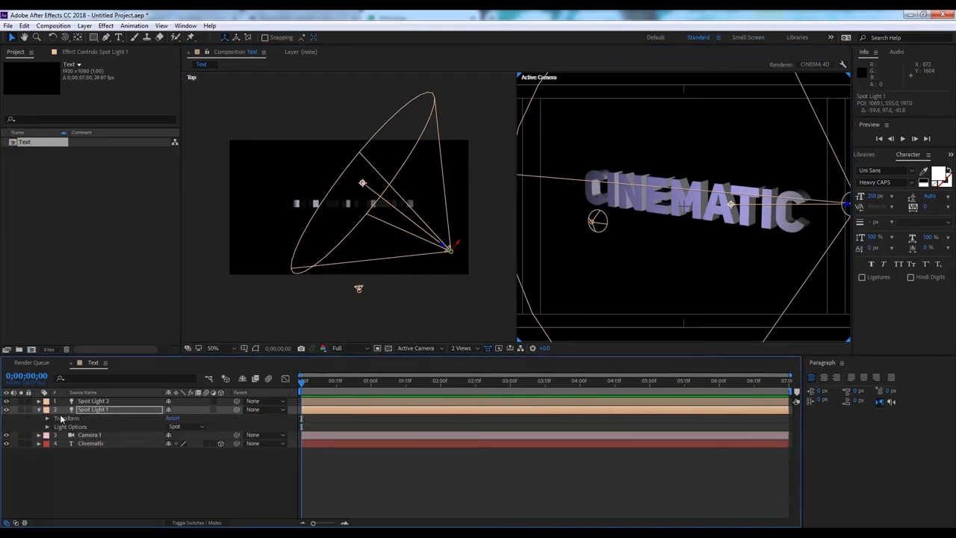
left_click(47, 426)
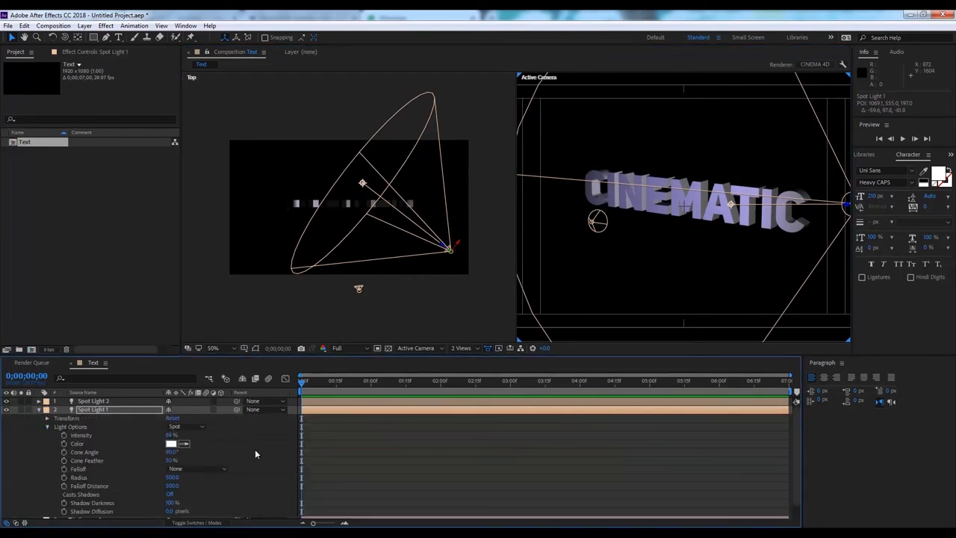
mouse_move(221, 480)
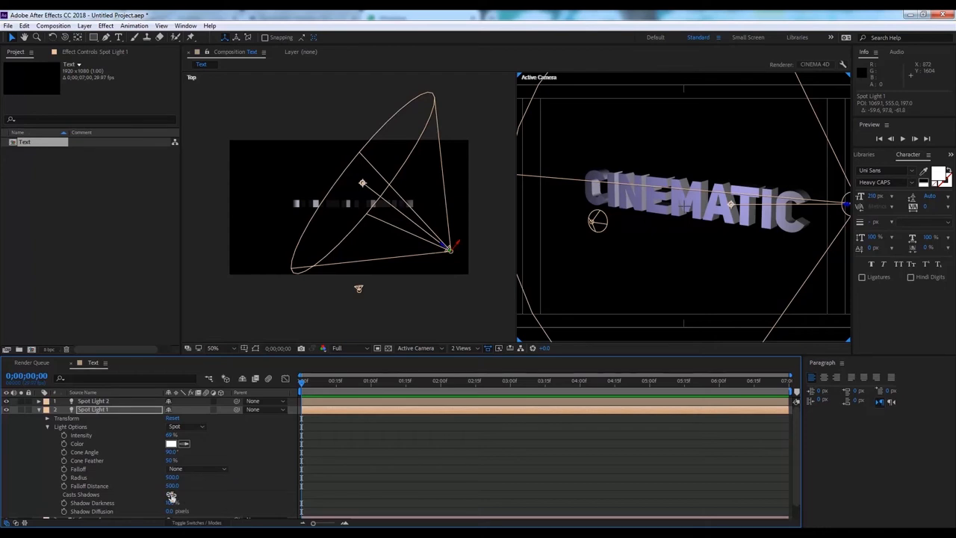
left_click(171, 494)
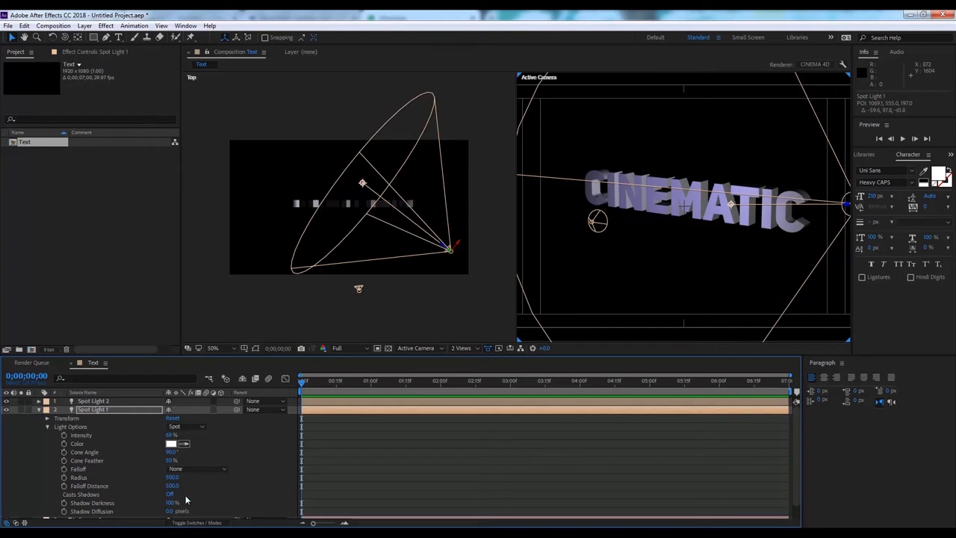
left_click(171, 494)
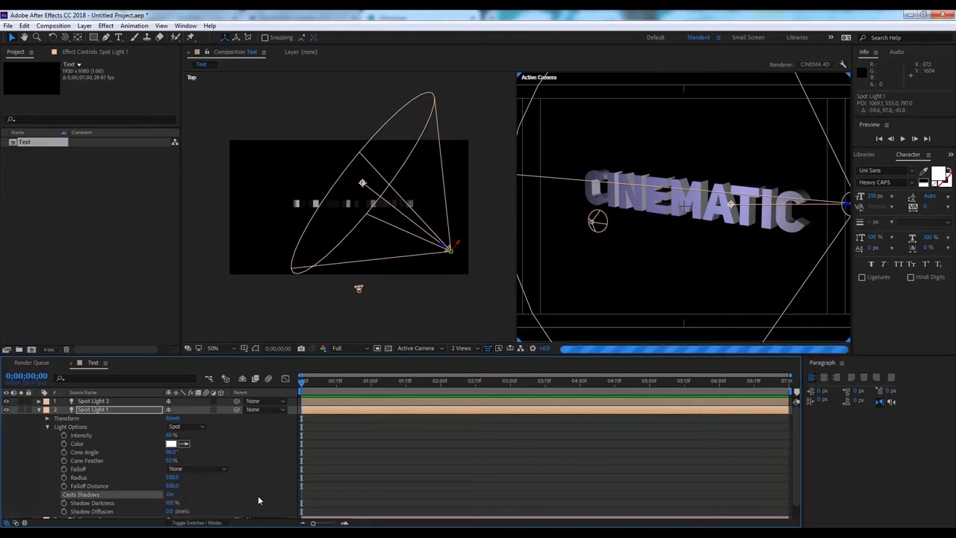
mouse_move(714, 233)
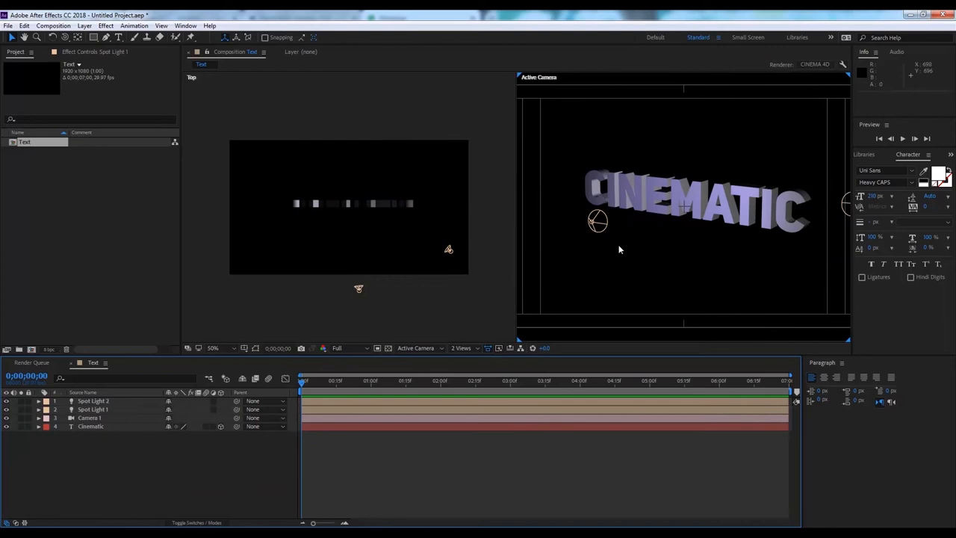
Reveal Camera 1's transform, keyframe the start and move the time to 3 seconds.
left_click(214, 347)
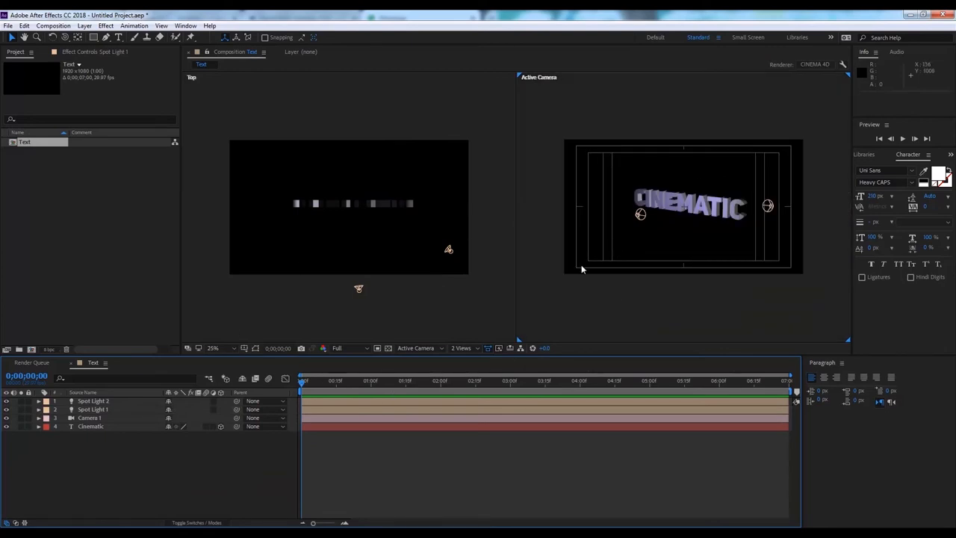
mouse_move(582, 262)
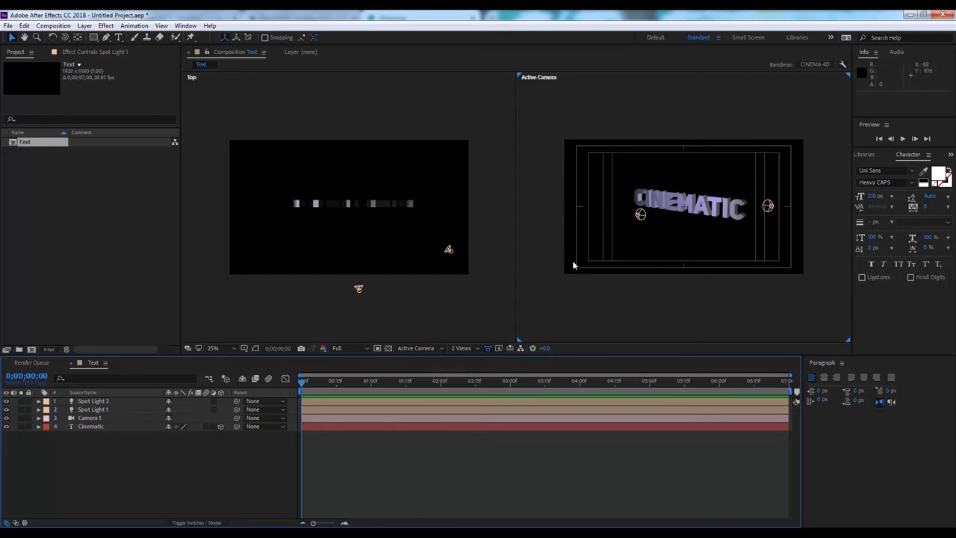
left_click(89, 418)
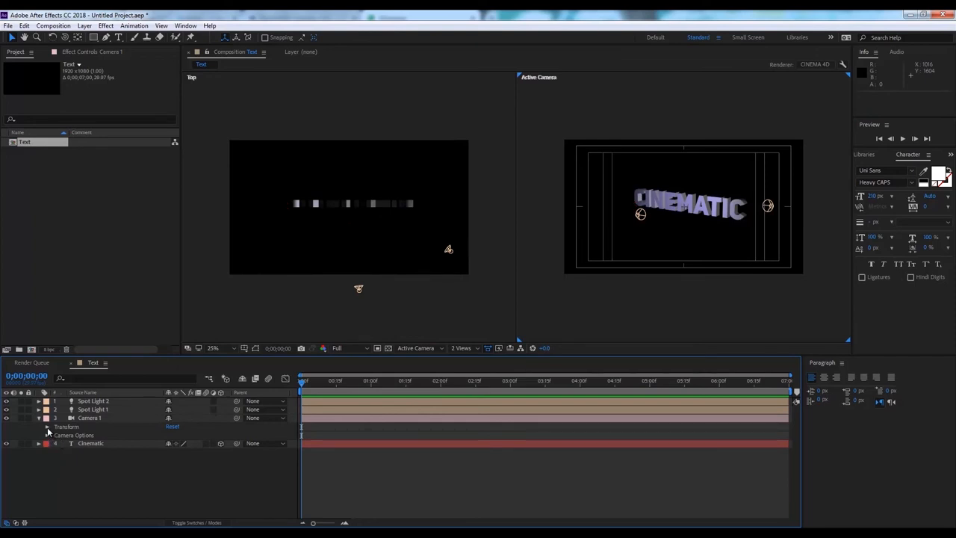
left_click(47, 427)
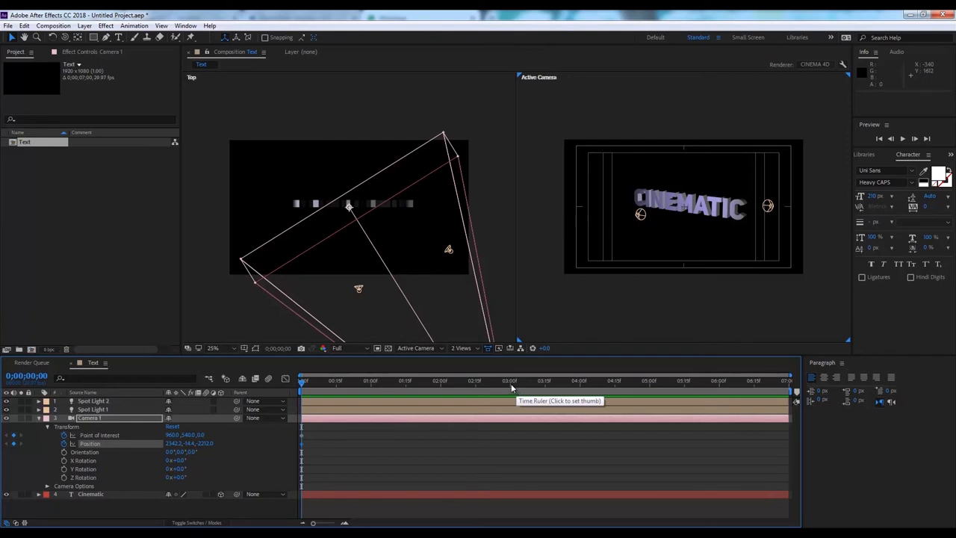
left_click(511, 382)
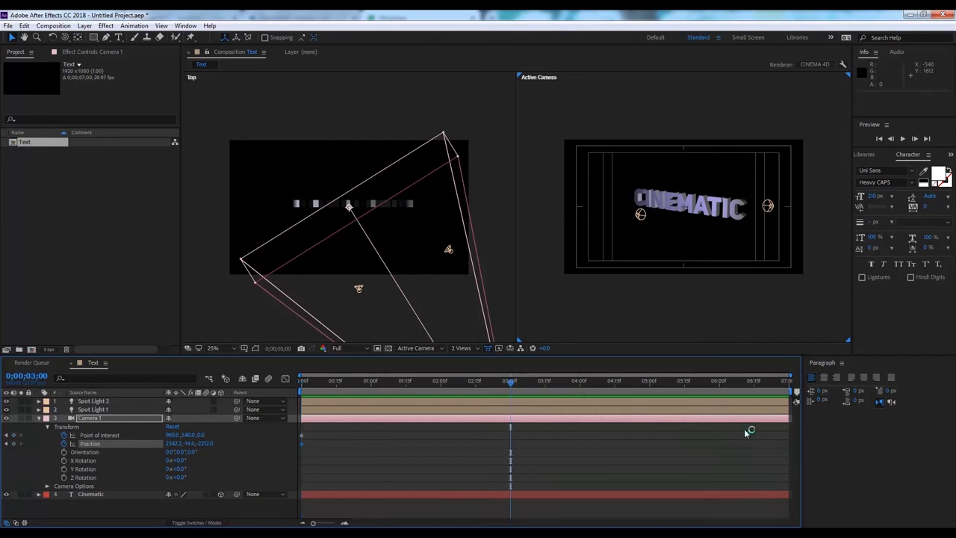
mouse_move(690, 222)
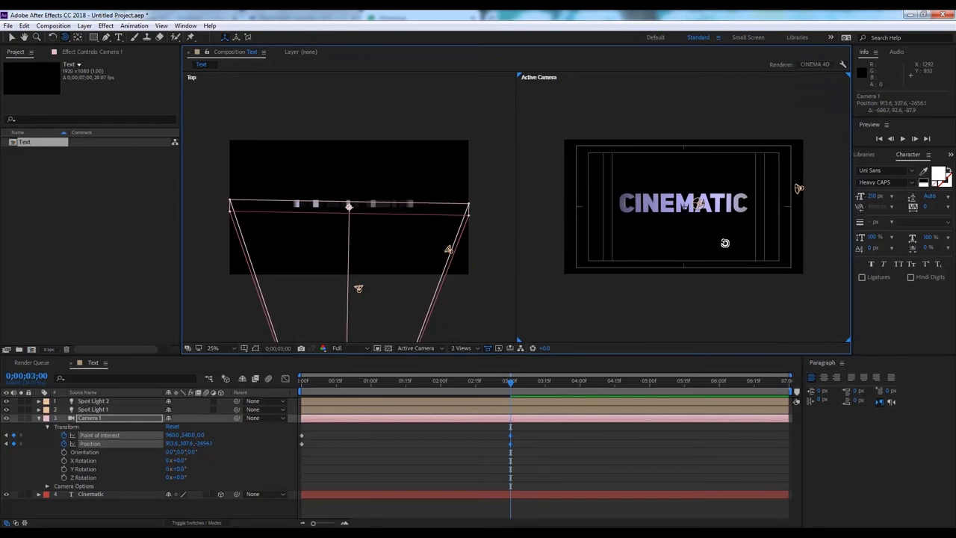
mouse_move(362, 427)
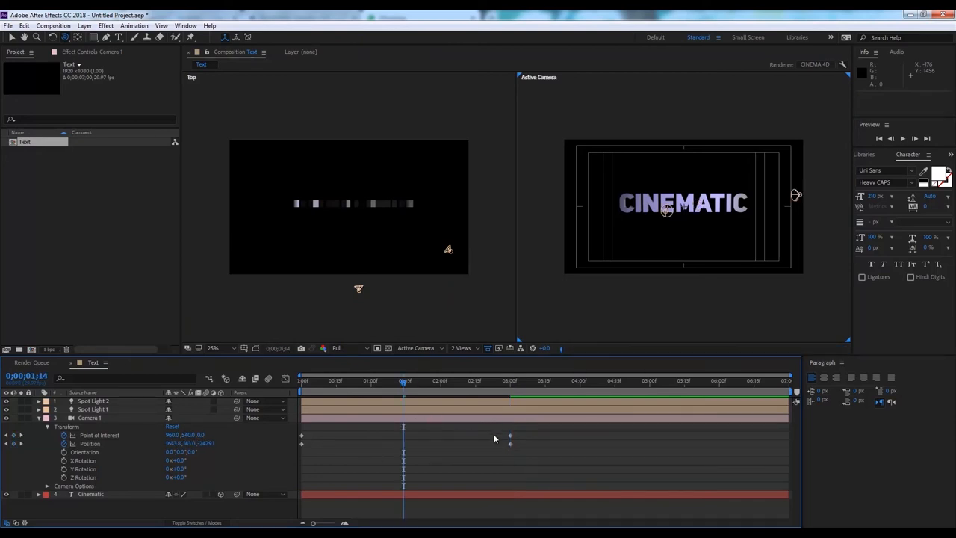
Apply Easy Ease to Camera 1's keyframes via Keyframe Assistant.
left_click(90, 418)
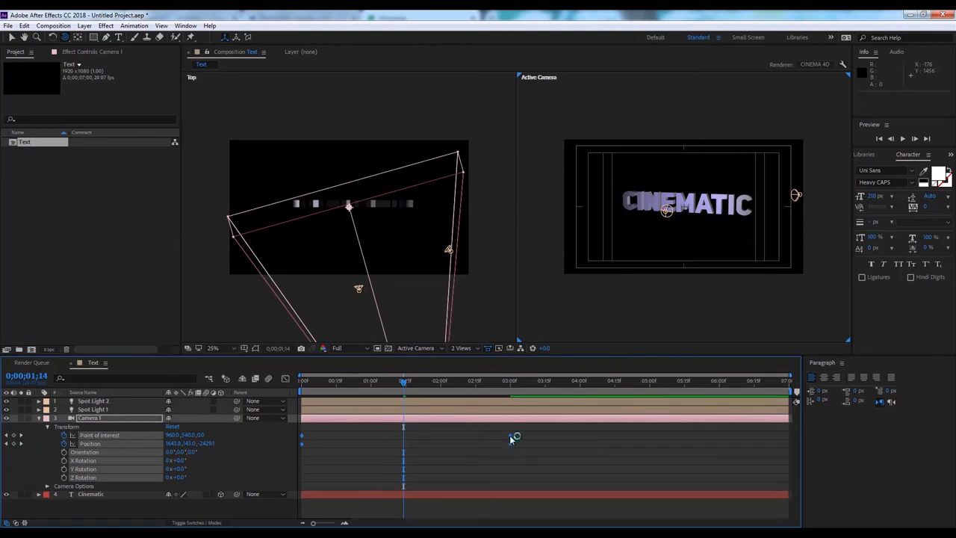
right_click(510, 442)
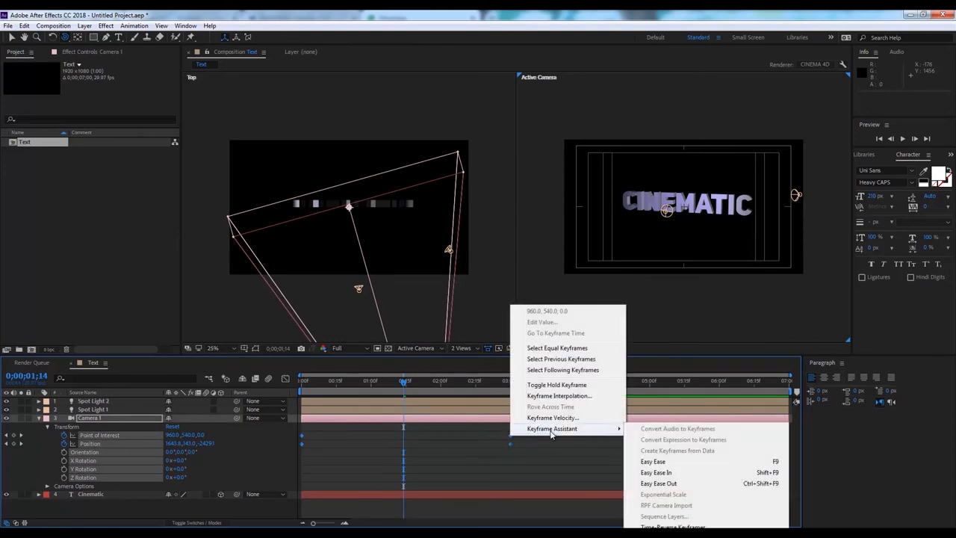
mouse_move(652, 460)
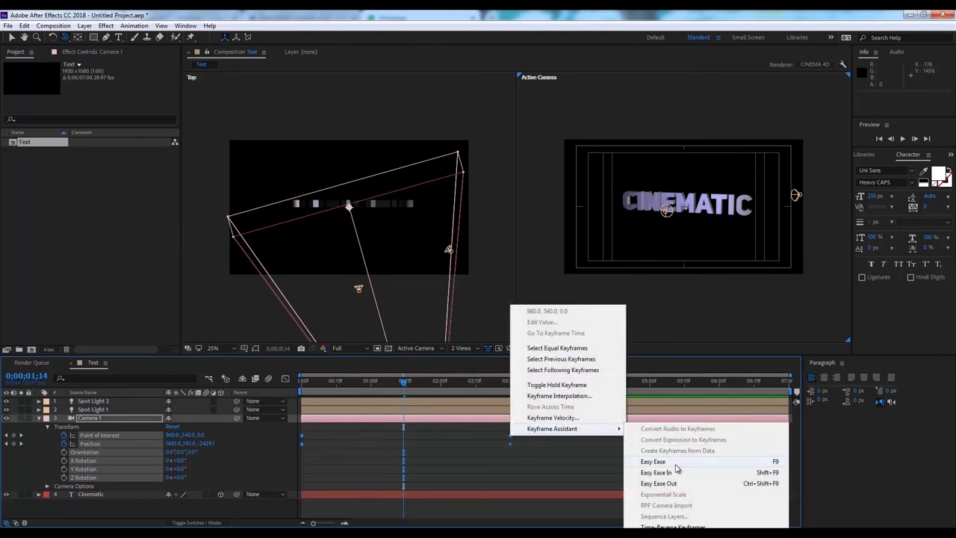
left_click(653, 460)
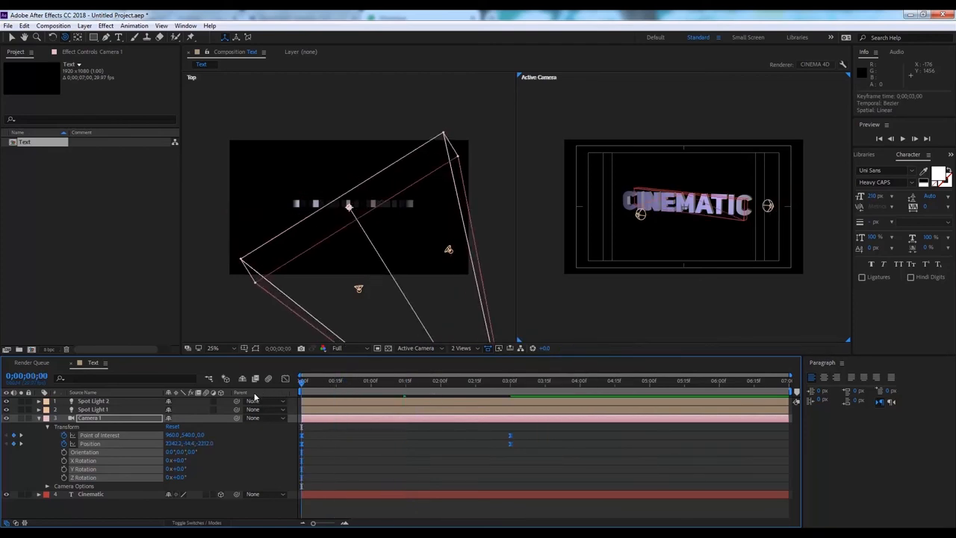
left_click(336, 348)
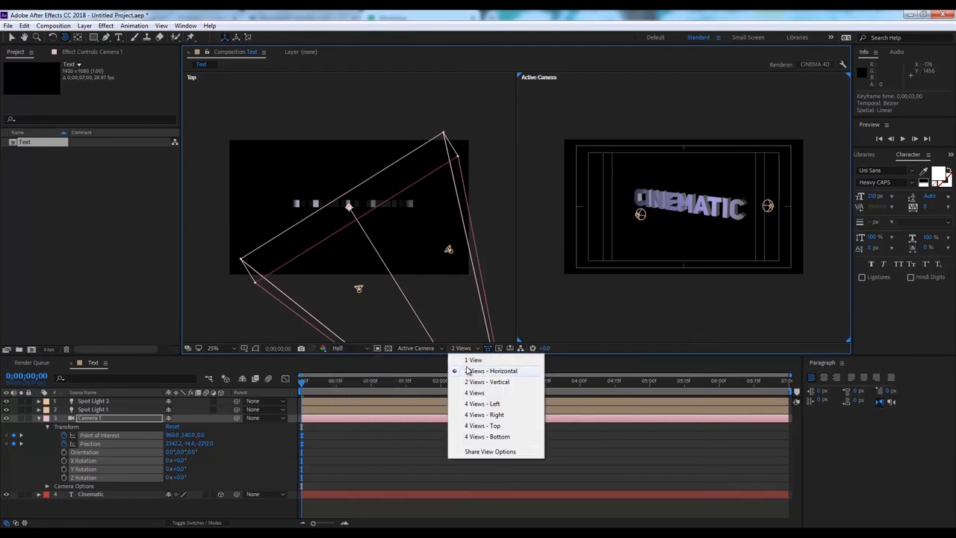
Return the Composition panel to 1 View showing only the Active Camera.
left_click(474, 360)
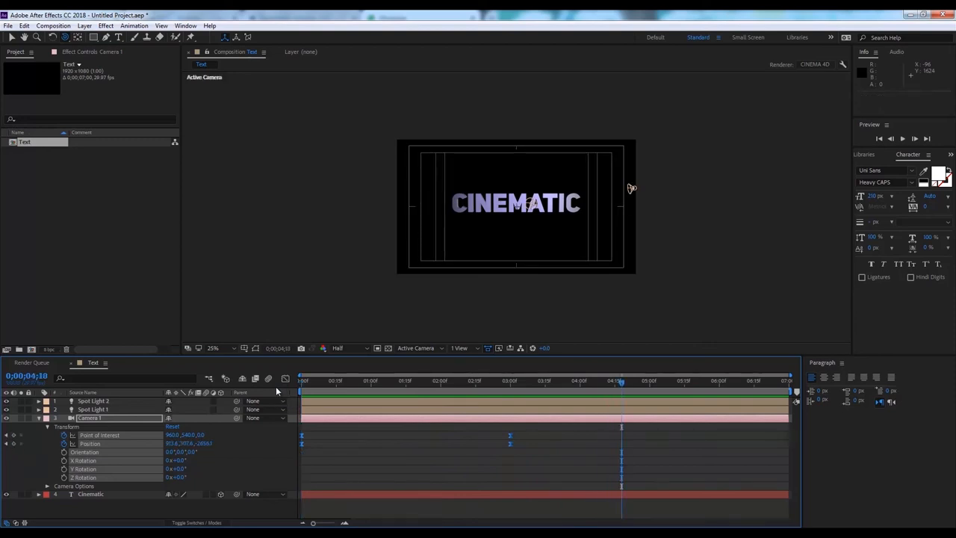
left_click(92, 400)
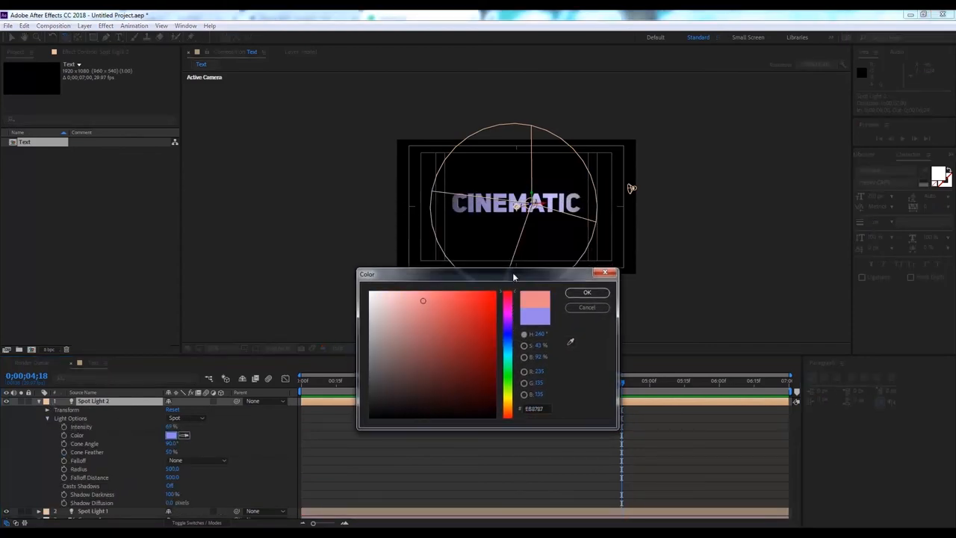
Confirm a red colour for Spot Light 2 and zoom in on the red-lit CINEMATIC text.
left_click(587, 291)
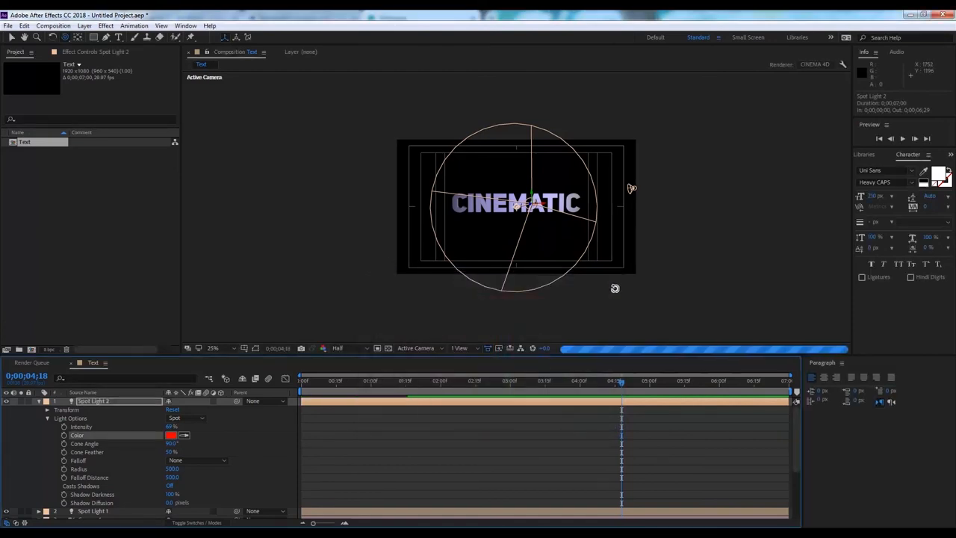
left_click(212, 348)
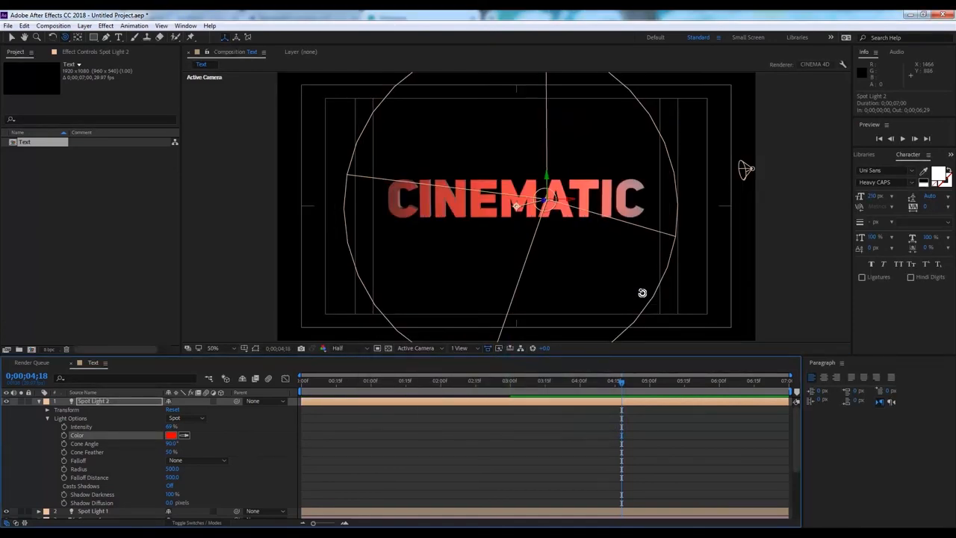
mouse_move(43, 409)
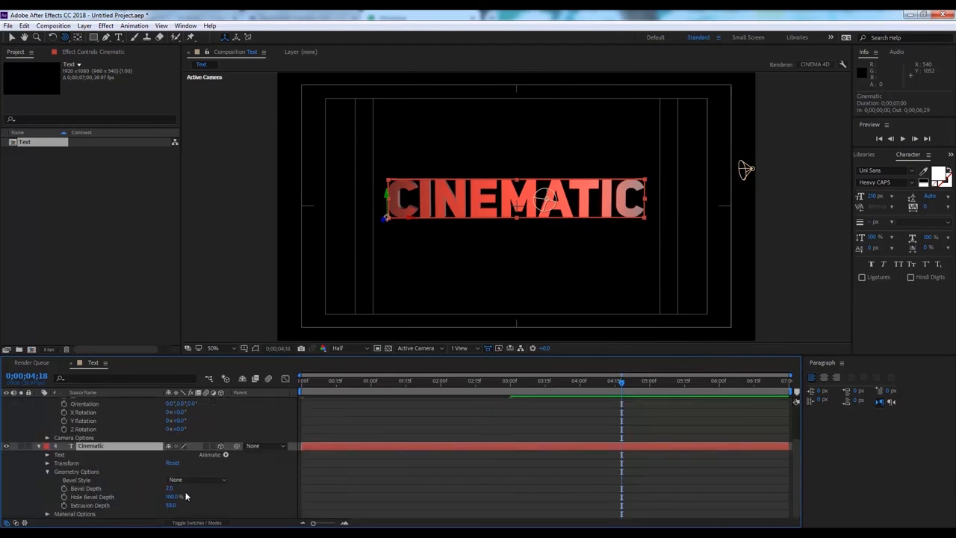
mouse_move(88, 485)
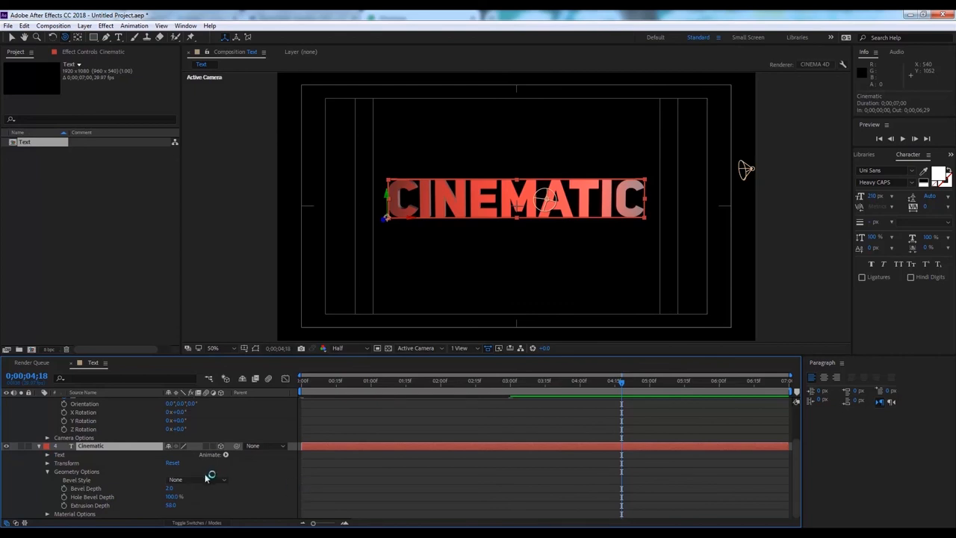
Set the Cinematic layer's Bevel Style to Concave and inspect the letters at 100% full quality.
left_click(197, 480)
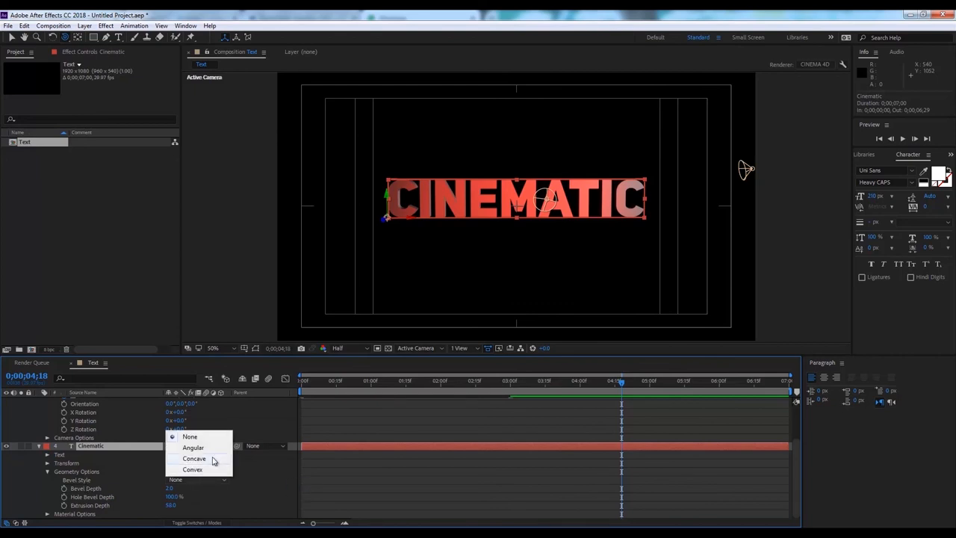
left_click(194, 457)
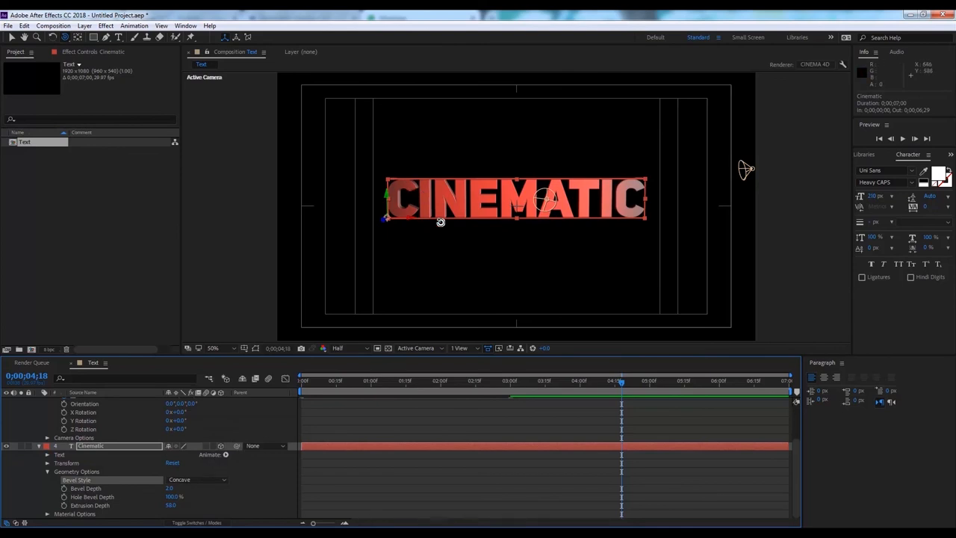
left_click(212, 346)
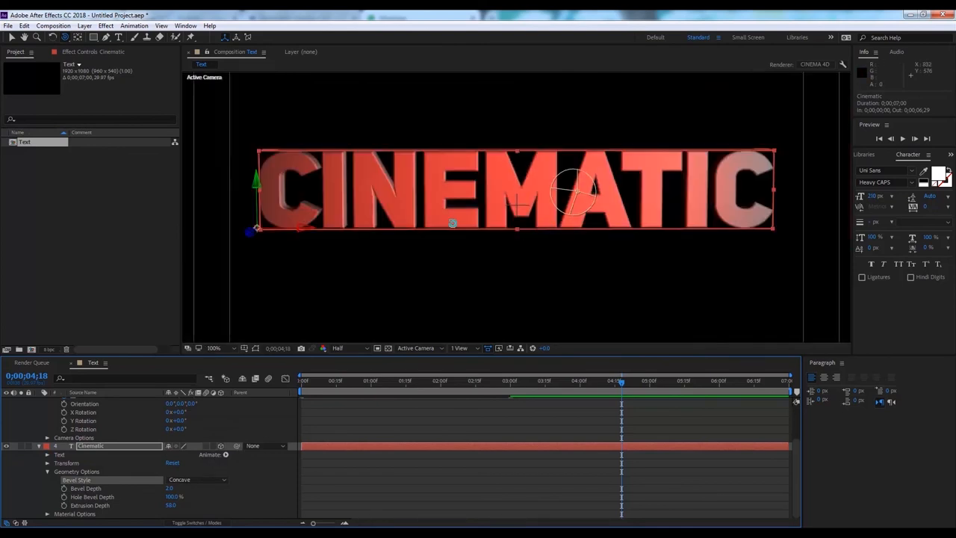
left_click(337, 347)
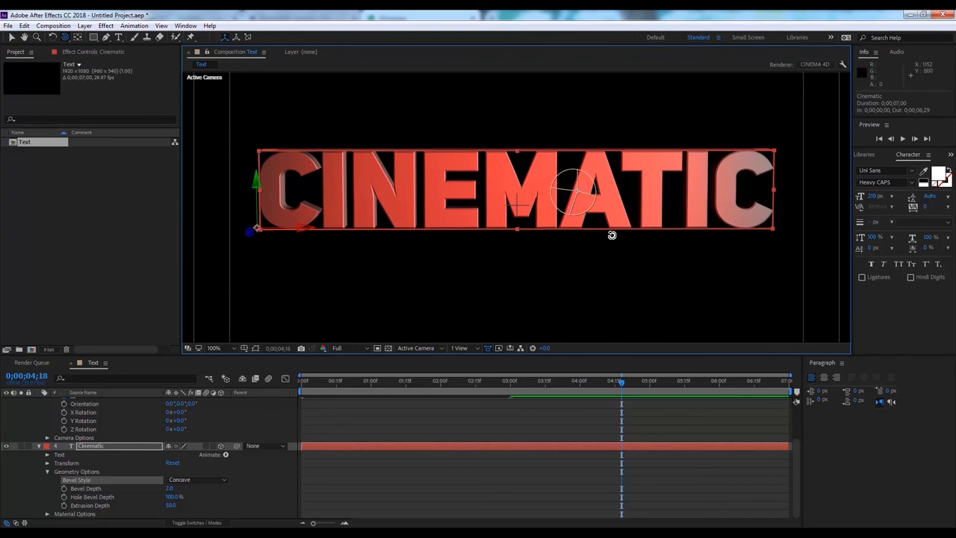
left_click(215, 346)
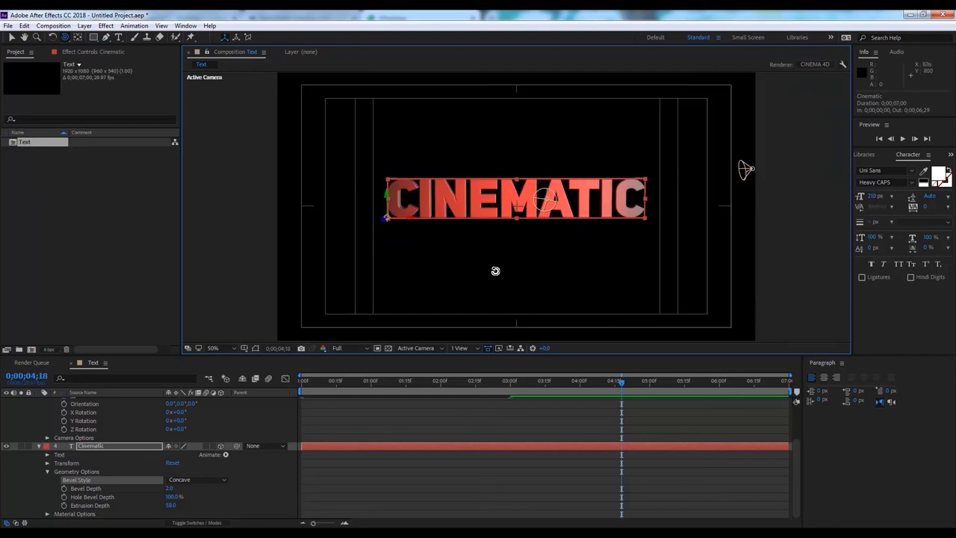
mouse_move(657, 251)
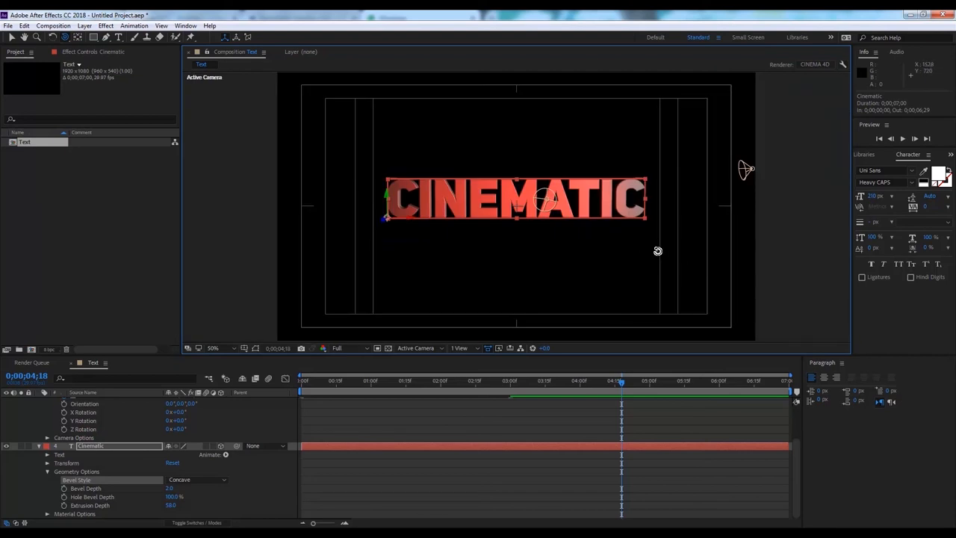